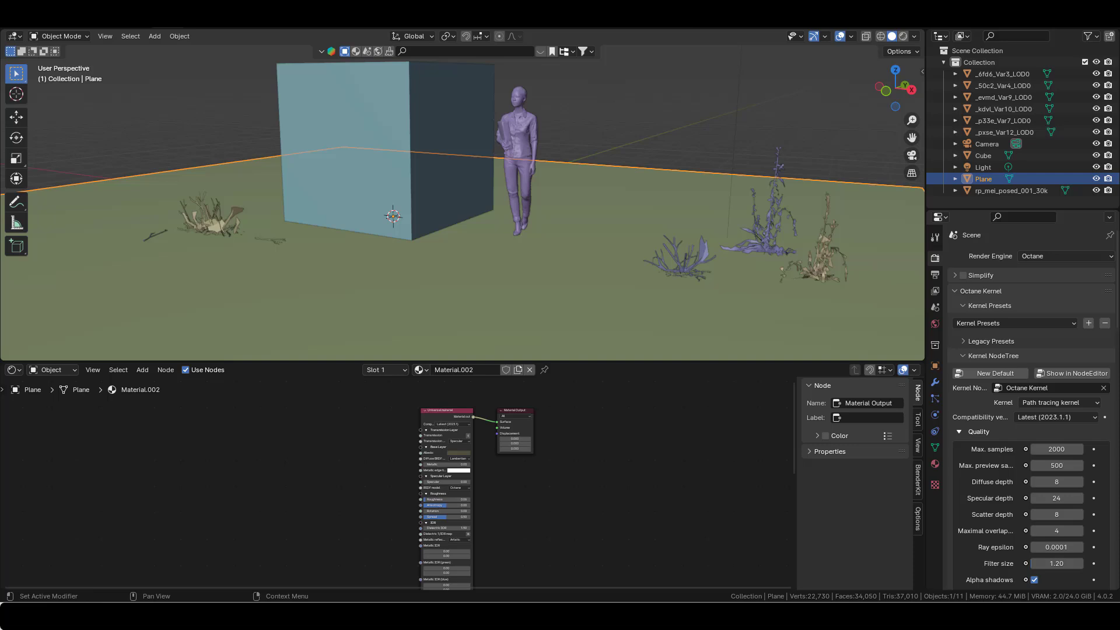
pyautogui.moveTo(63, 163)
pyautogui.write('node')
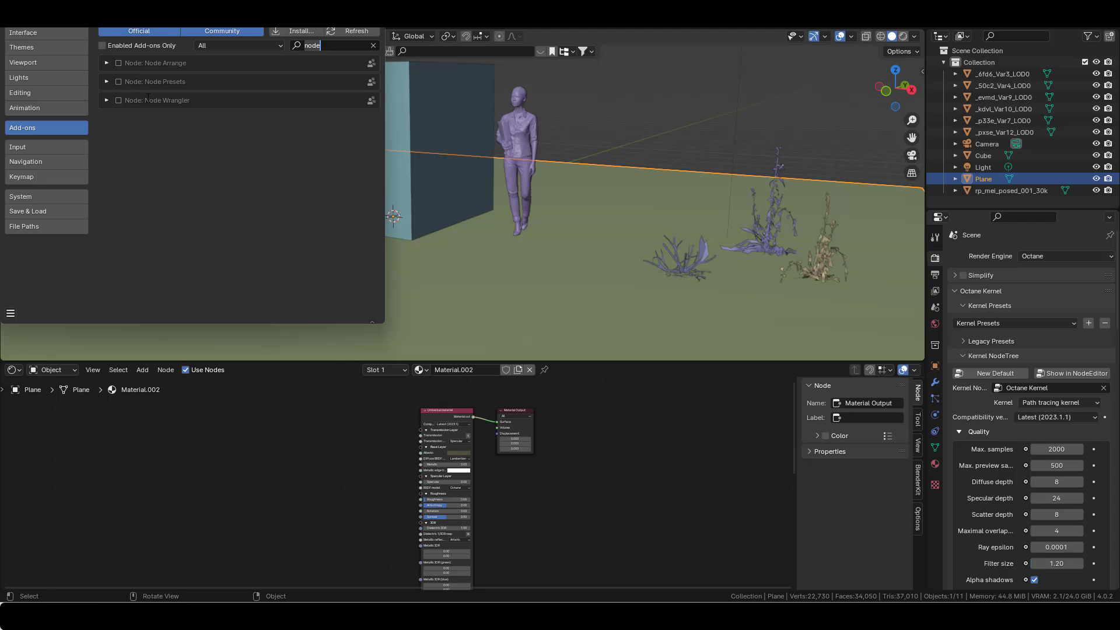
# Follow the link from the node add-on listing to the node_wrangler_octane GitHub repository.
pyautogui.click(119, 100)
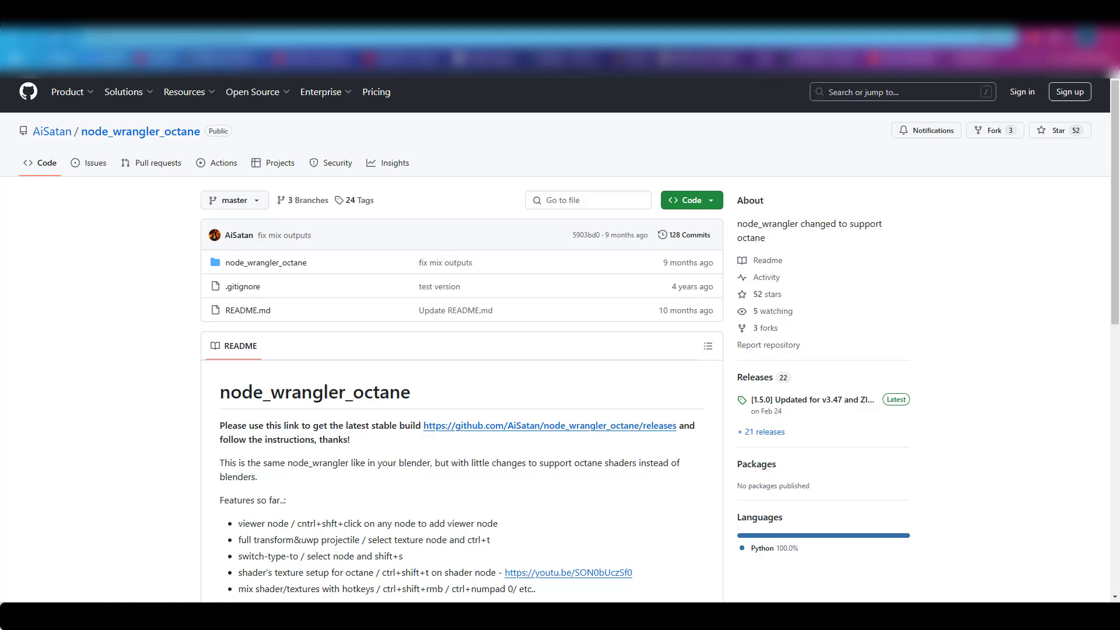
pyautogui.moveTo(140, 131)
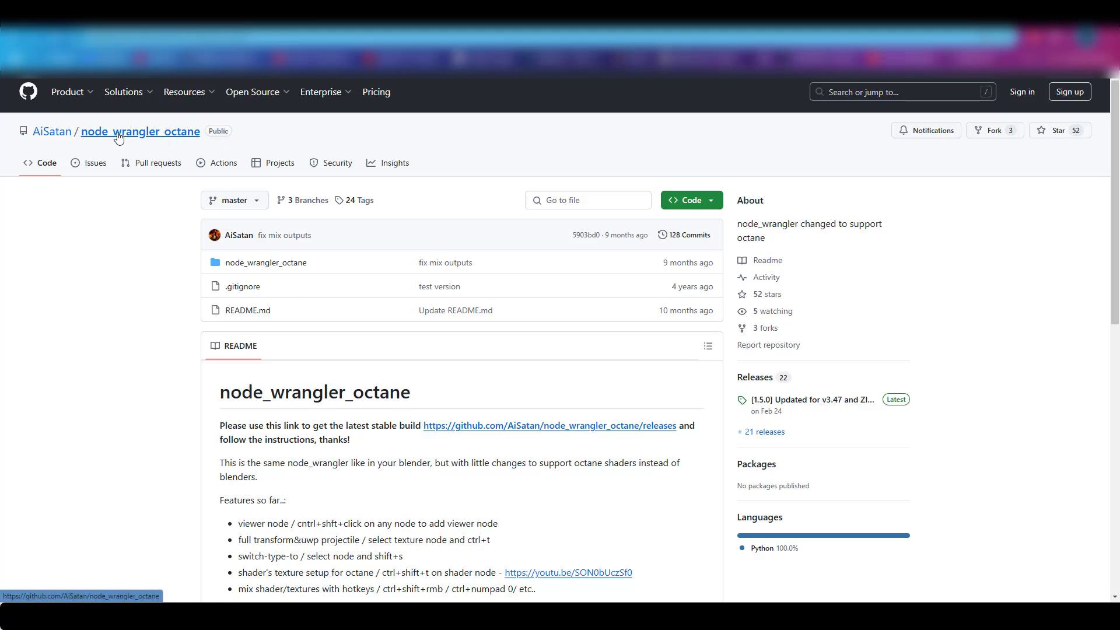
# Scroll the README and open the latest stable 1.5.0 release with its zip download.
pyautogui.scroll(-3)
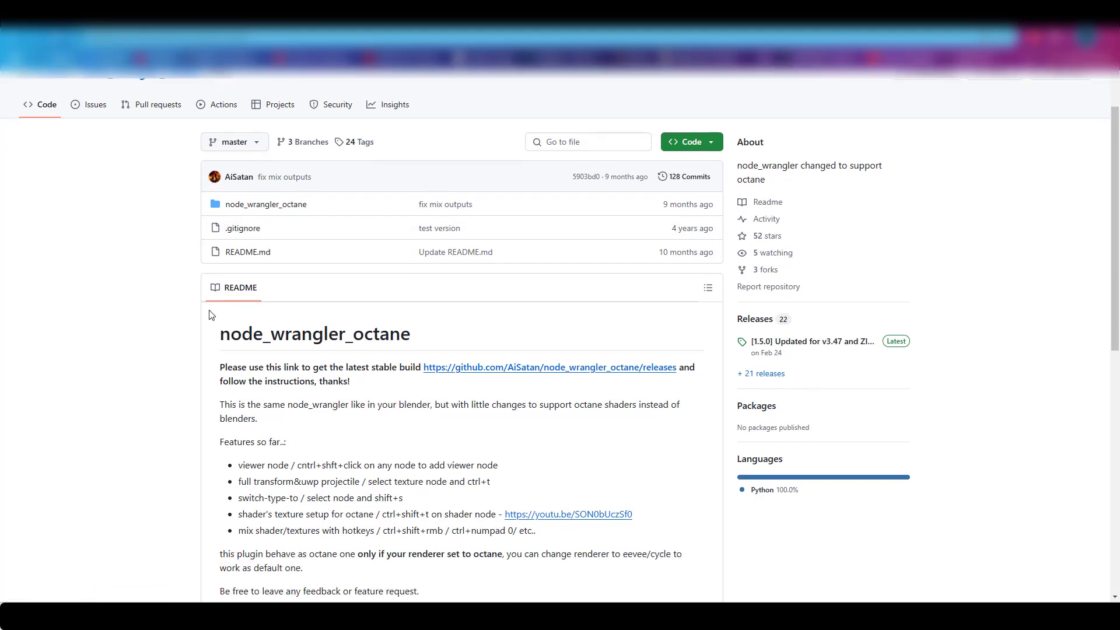
pyautogui.scroll(3)
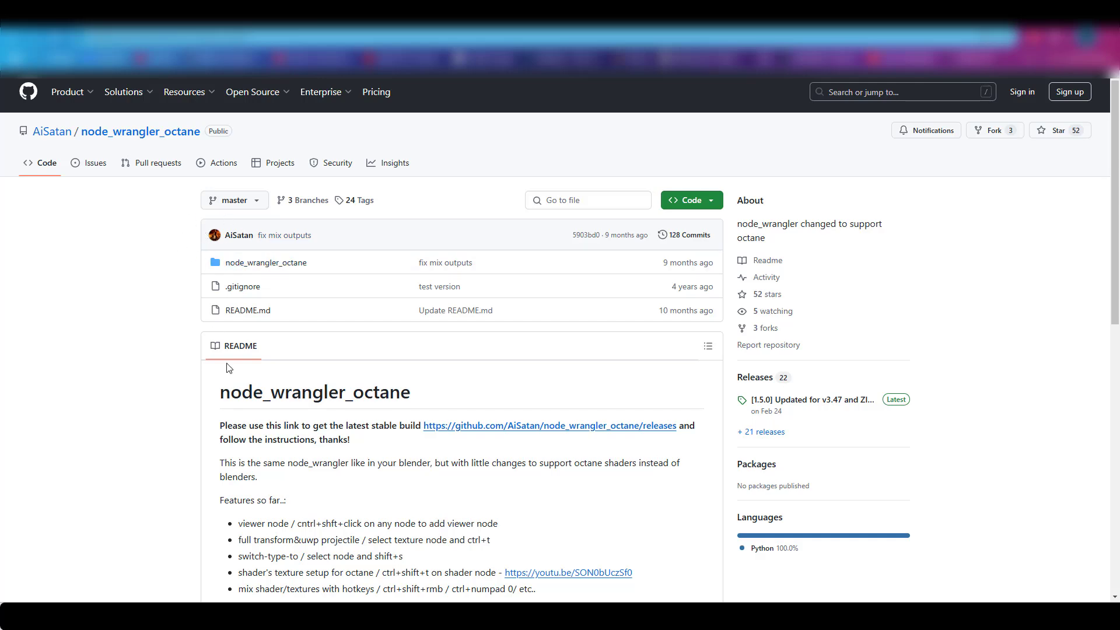
pyautogui.scroll(-3)
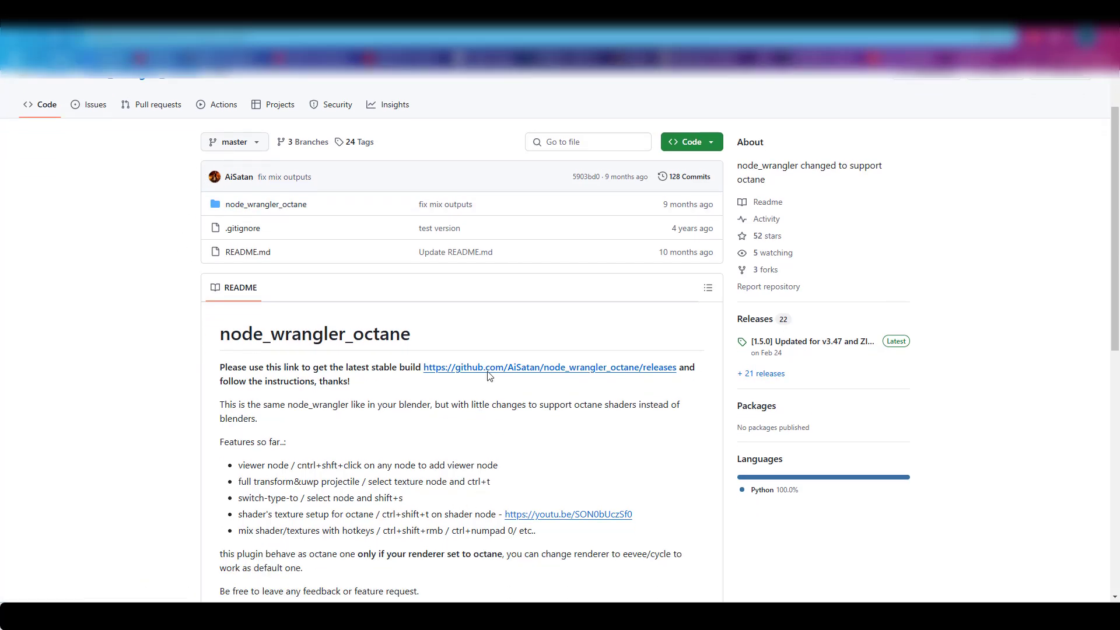
pyautogui.click(549, 367)
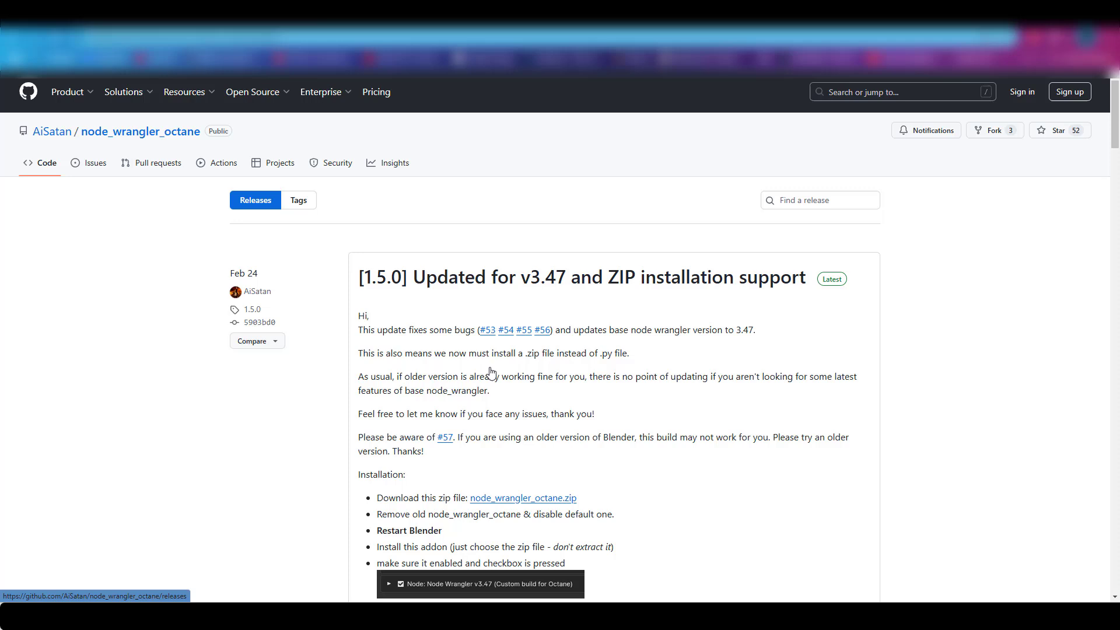
pyautogui.scroll(-3)
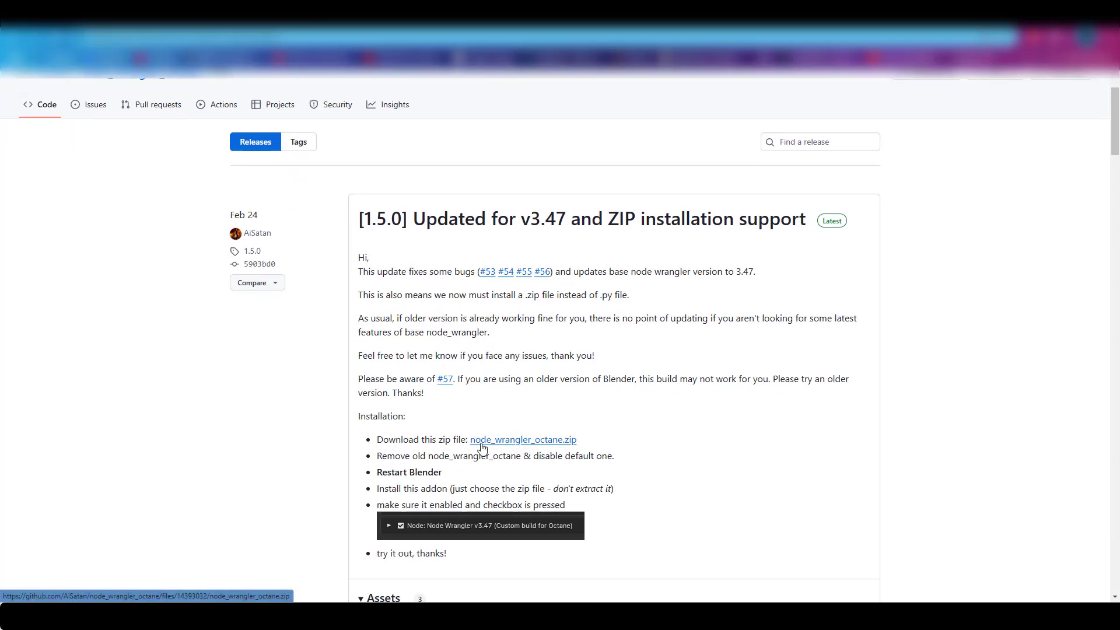
pyautogui.moveTo(448, 424)
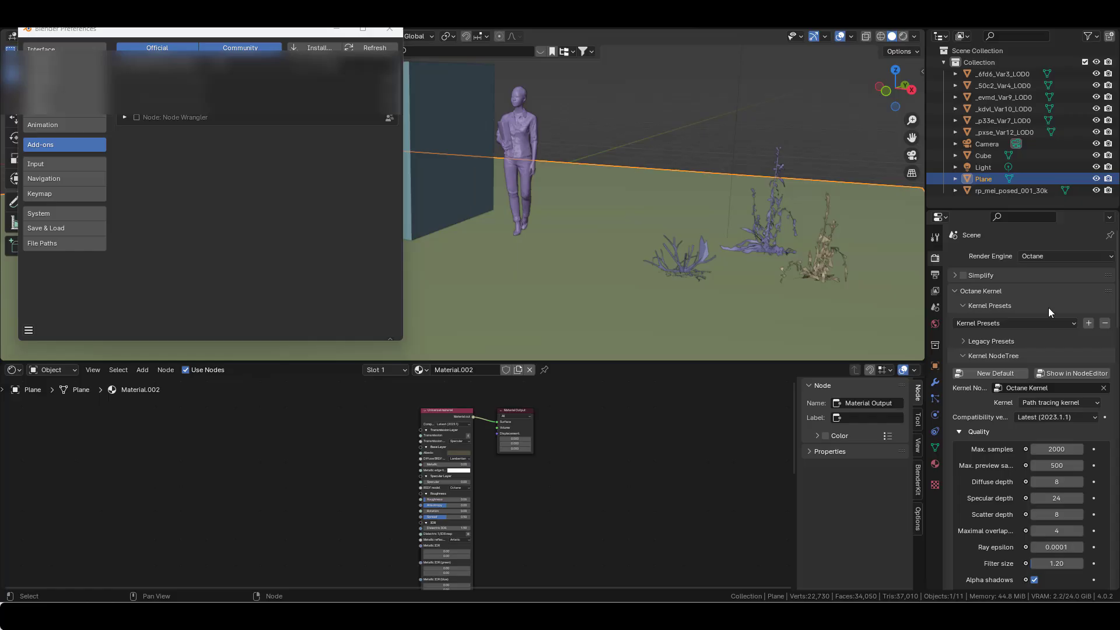
# Install node_wrangler_octane.zip, enable Node Wrangler v3.47, and close Preferences.
pyautogui.click(319, 47)
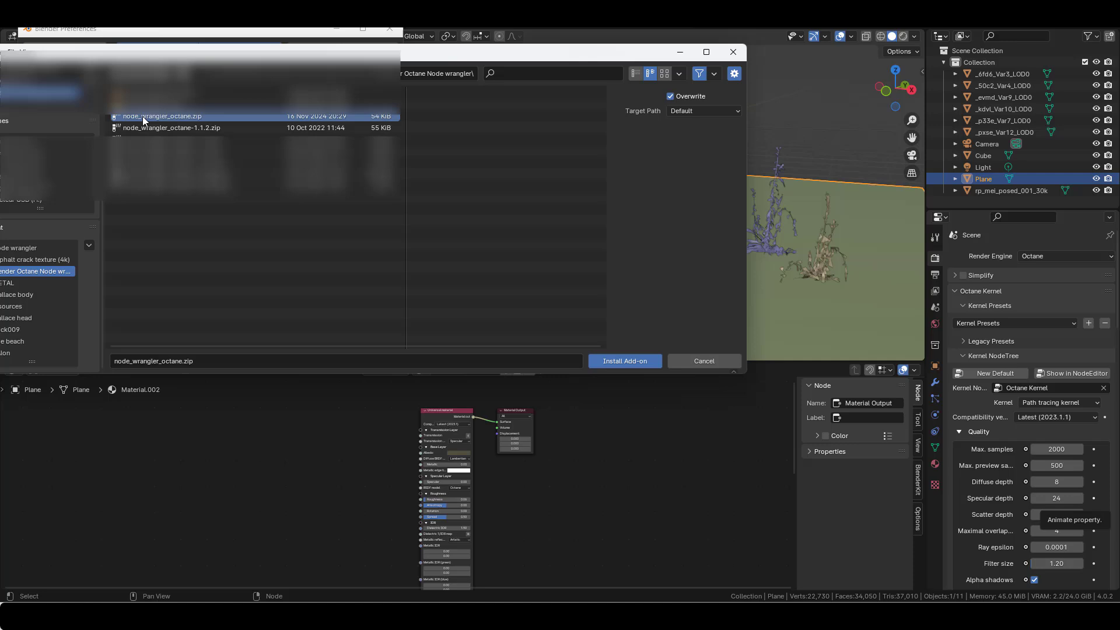
pyautogui.moveTo(177, 123)
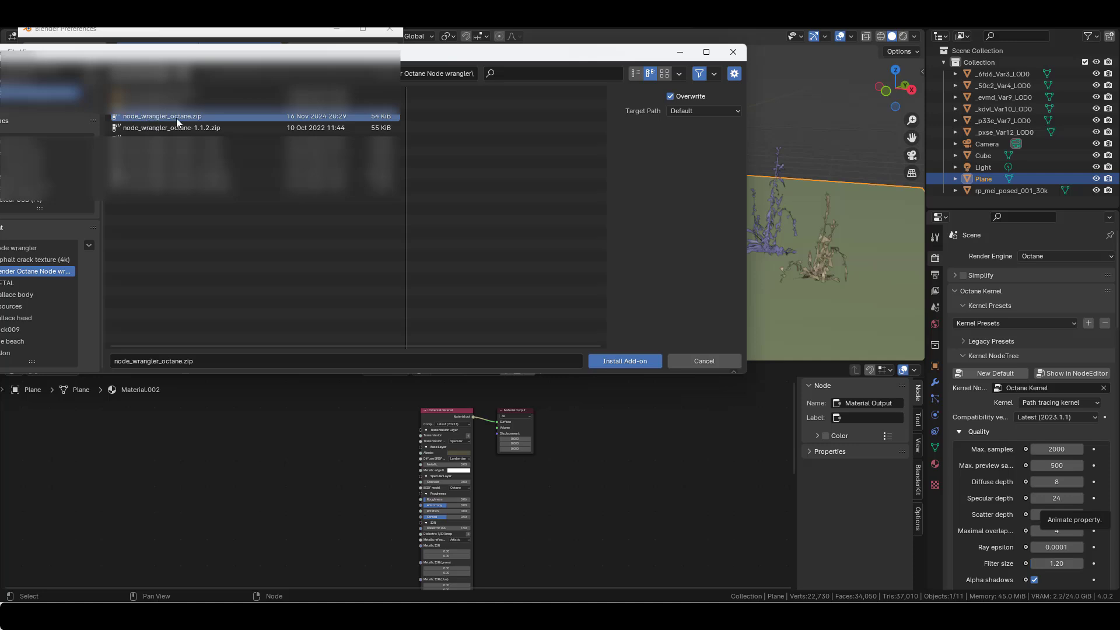
pyautogui.click(623, 361)
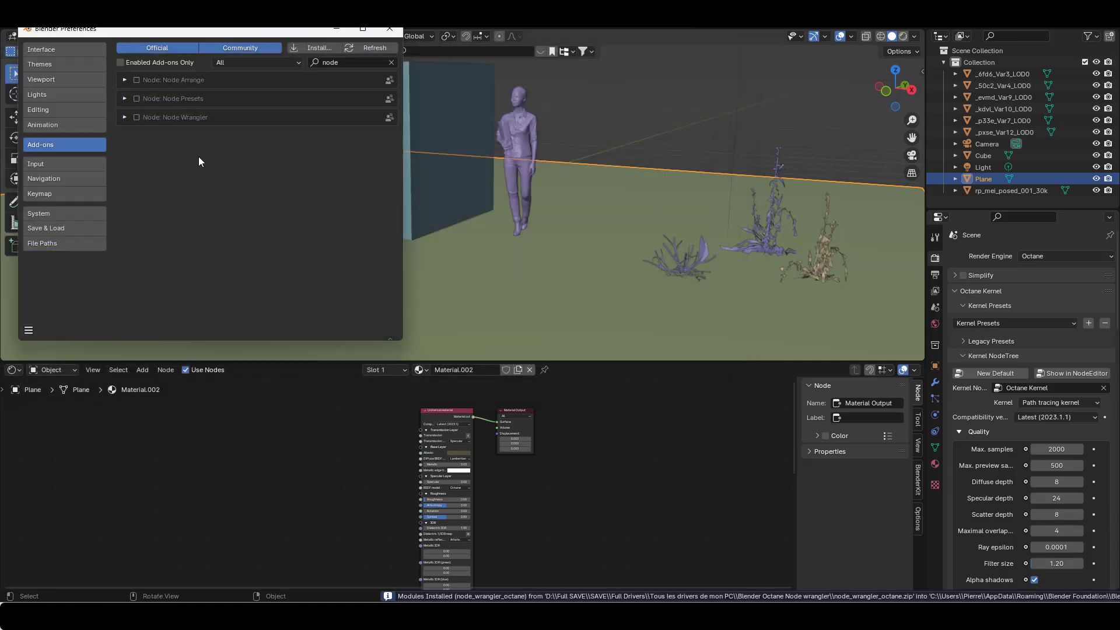
pyautogui.write('Node Wrangler v3...')
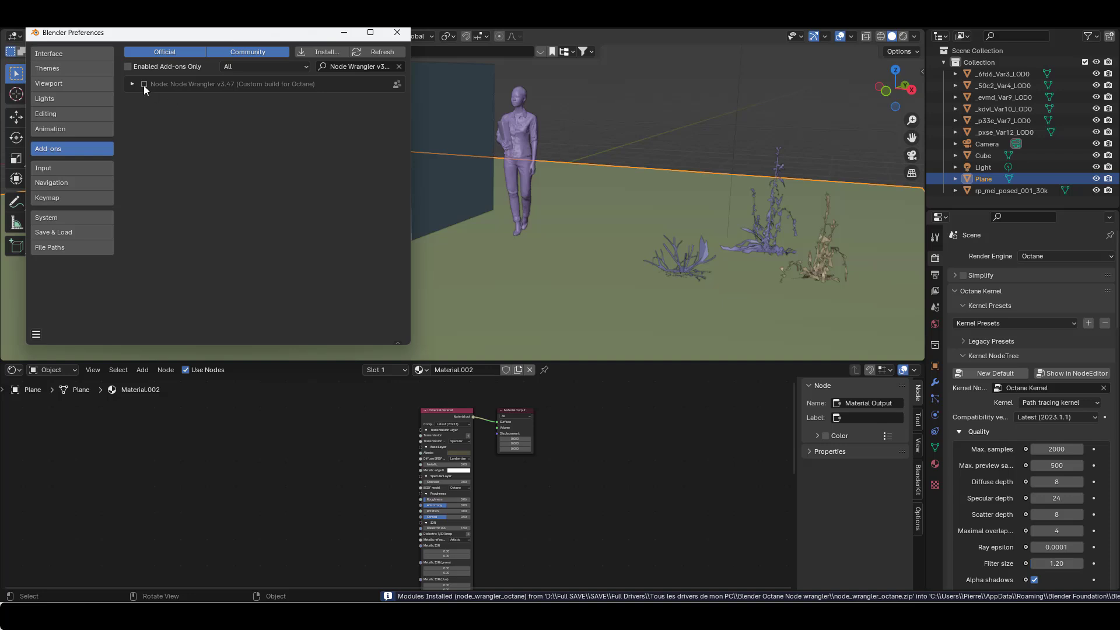
pyautogui.click(143, 83)
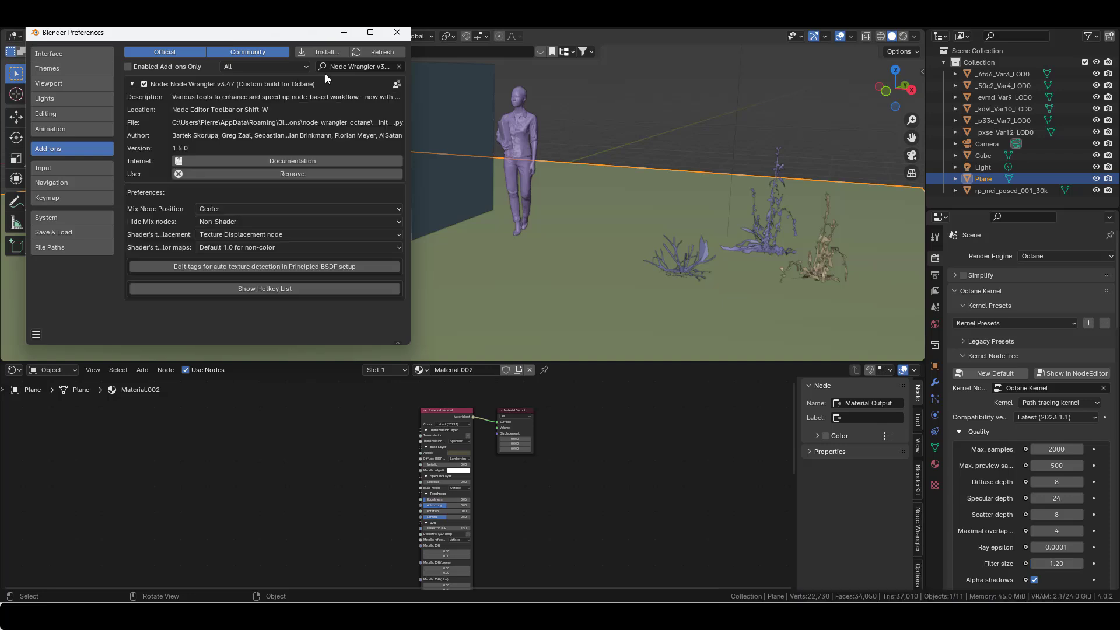
pyautogui.click(398, 66)
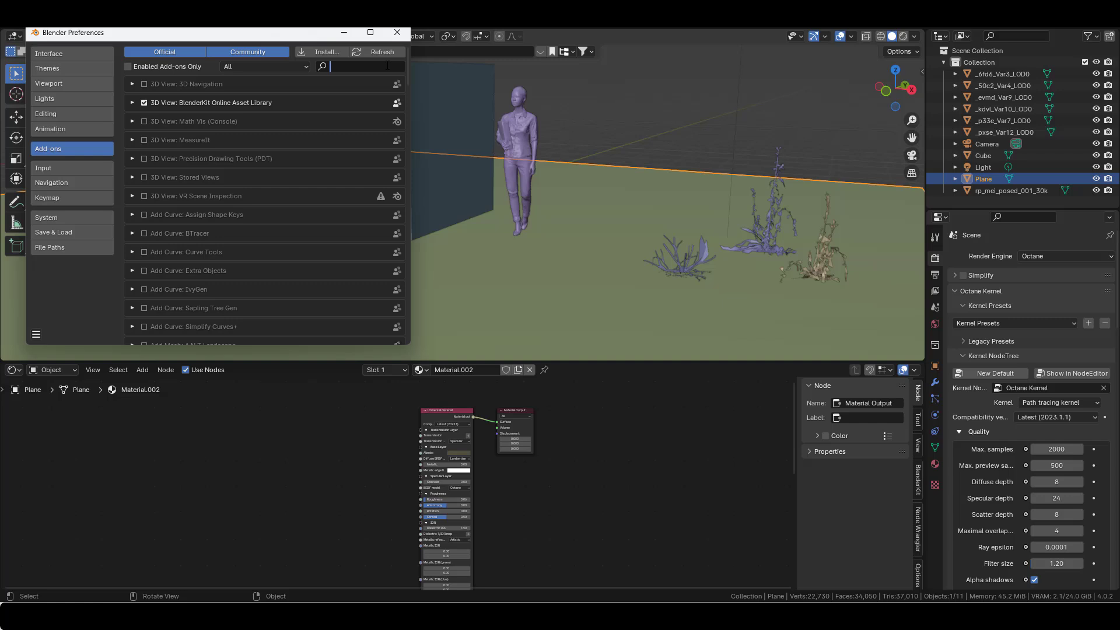
pyautogui.write('node')
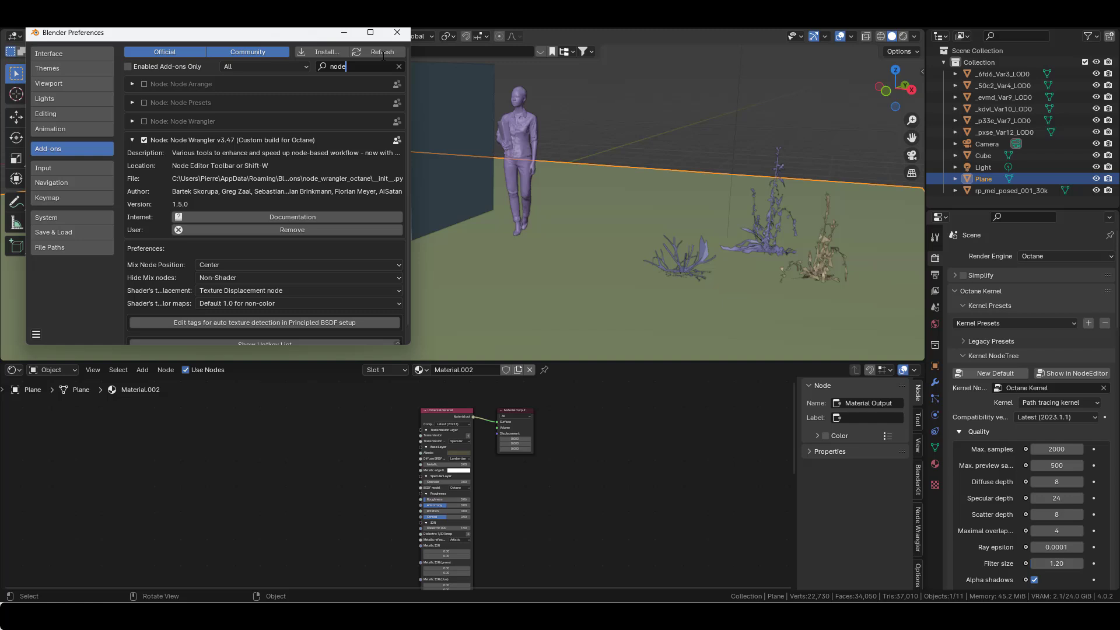
pyautogui.click(396, 32)
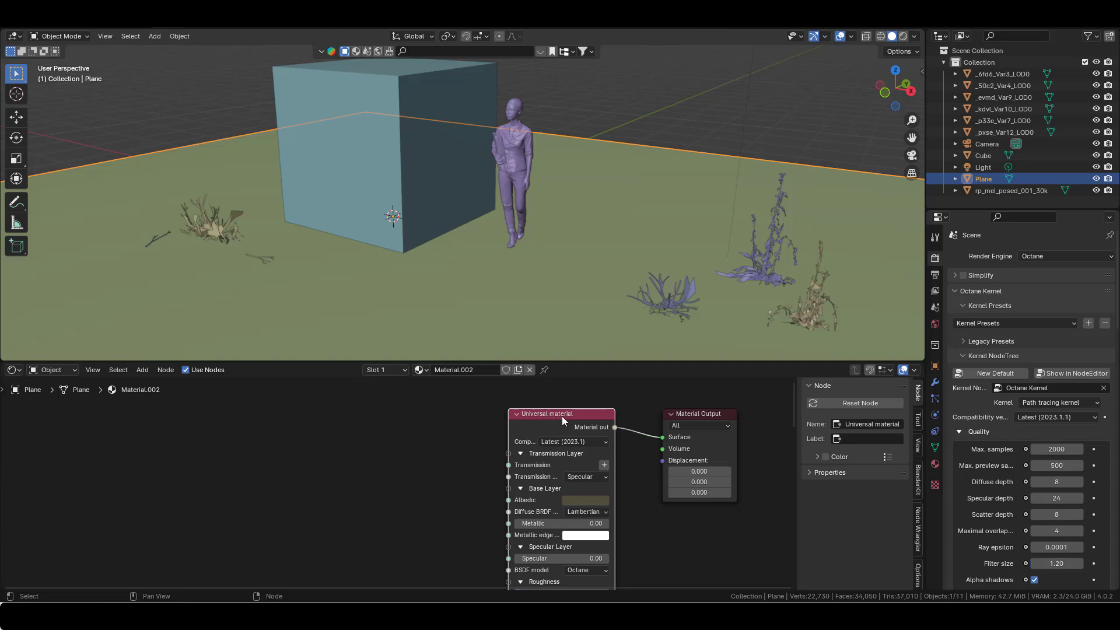
pyautogui.moveTo(450, 430)
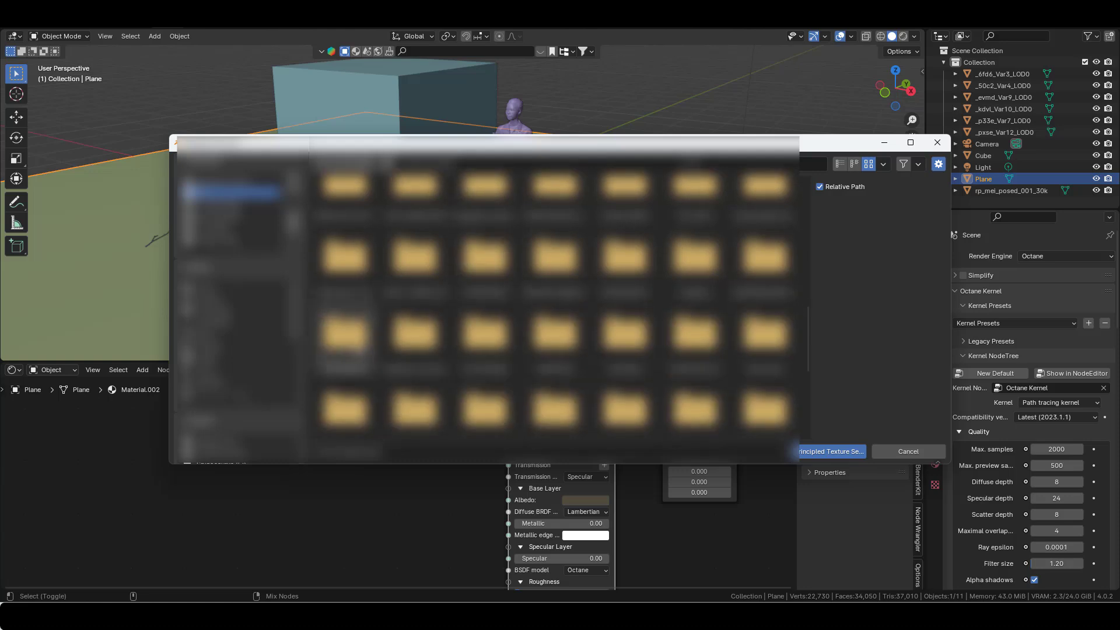
# Search 'thai', open Thai Beach sand 4k, and build textures from its maps.
pyautogui.scroll(-3)
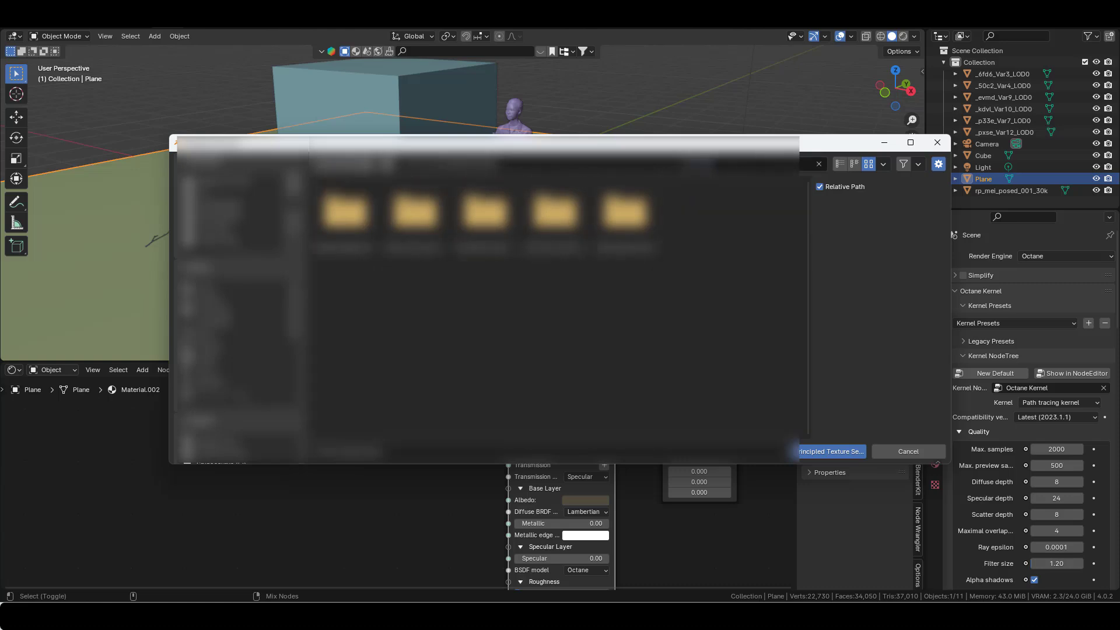
pyautogui.write('thai')
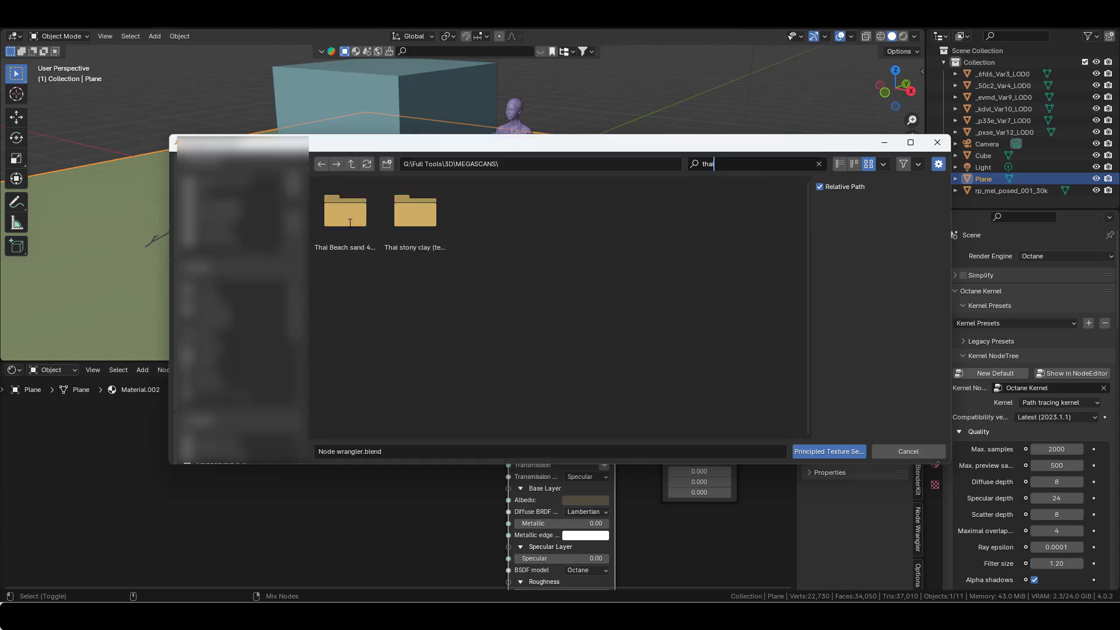
pyautogui.doubleClick(345, 210)
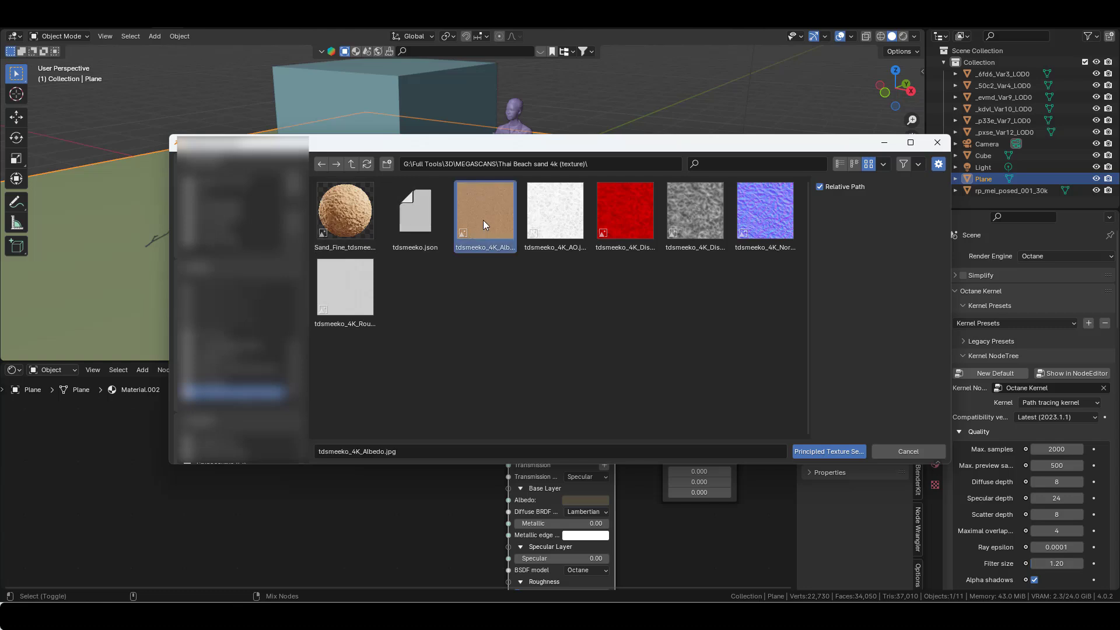
pyautogui.moveTo(690, 220)
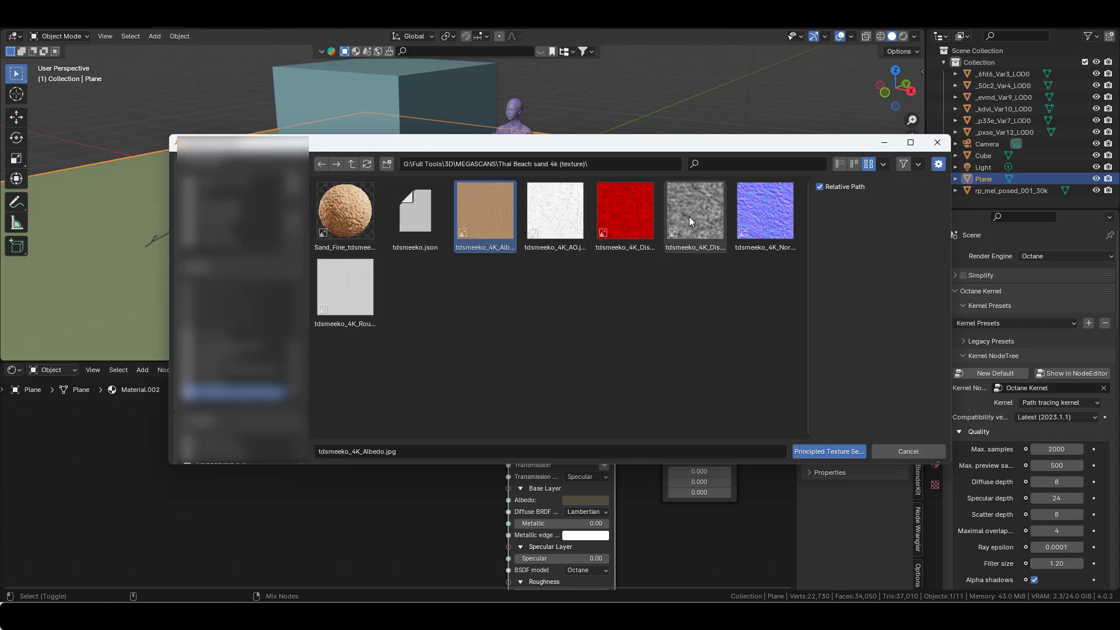
pyautogui.click(764, 210)
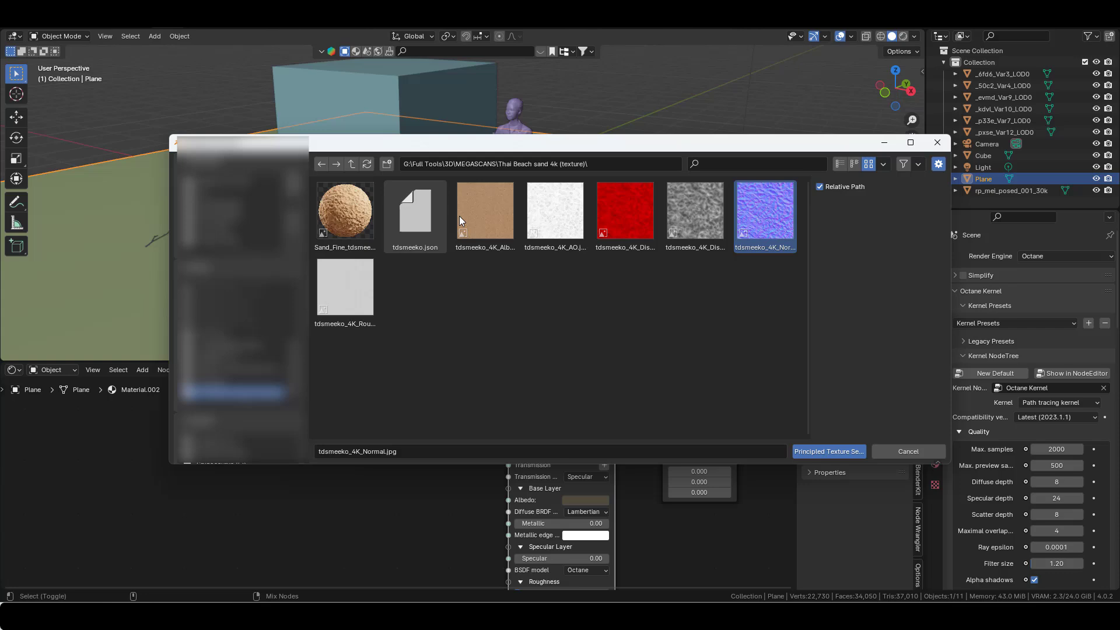
pyautogui.click(344, 285)
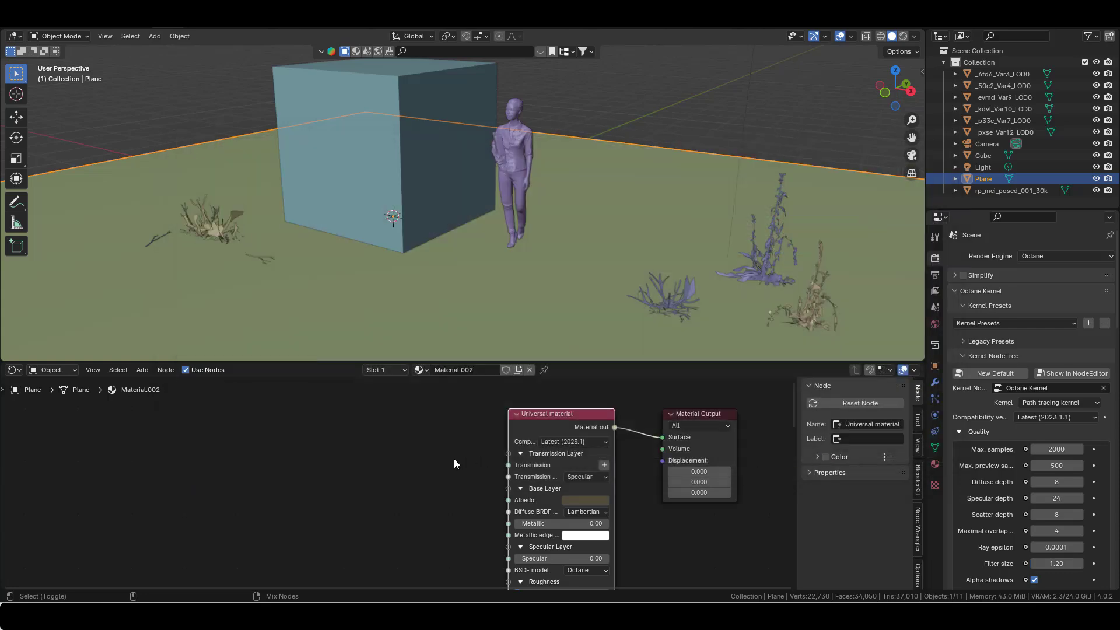
# Scroll through the sand node setup and move the view closer to the sand surface.
pyautogui.scroll(-3)
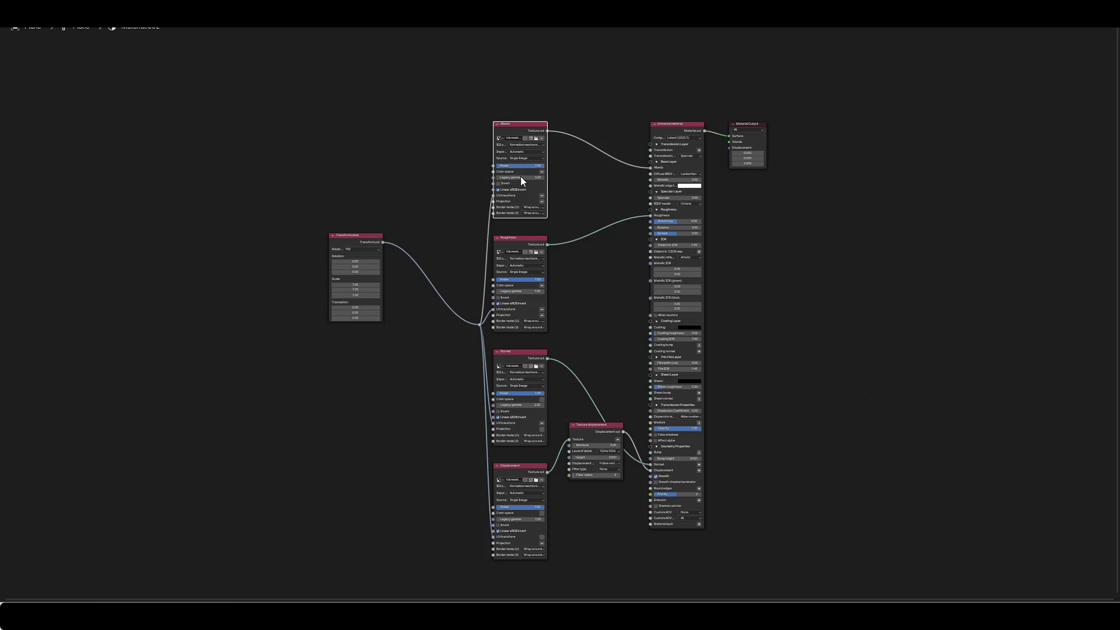
pyautogui.scroll(-3)
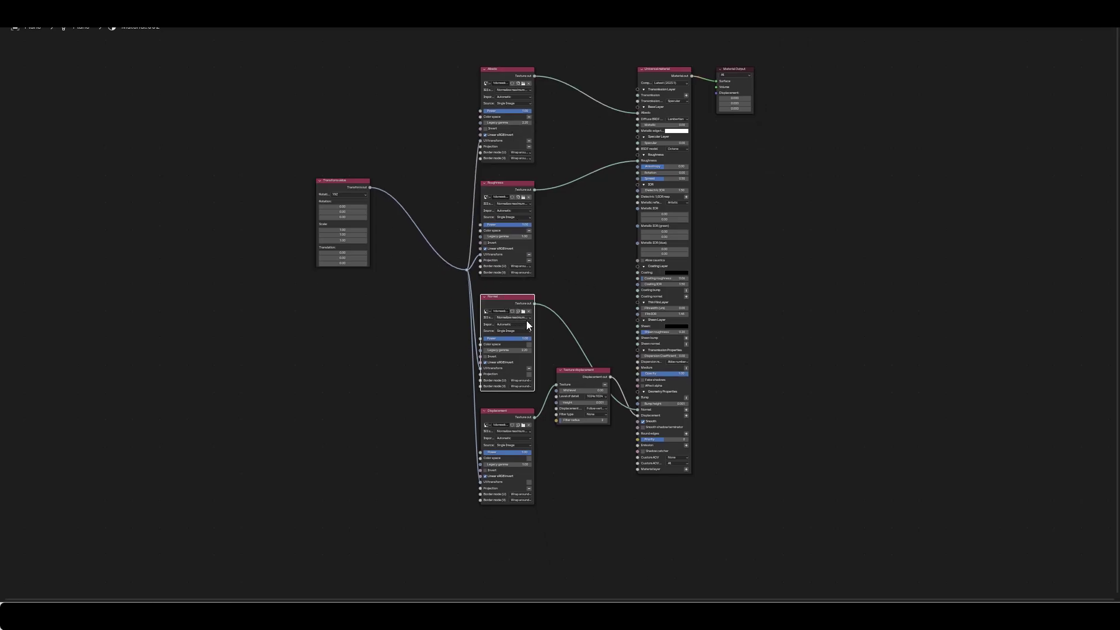
pyautogui.scroll(-3)
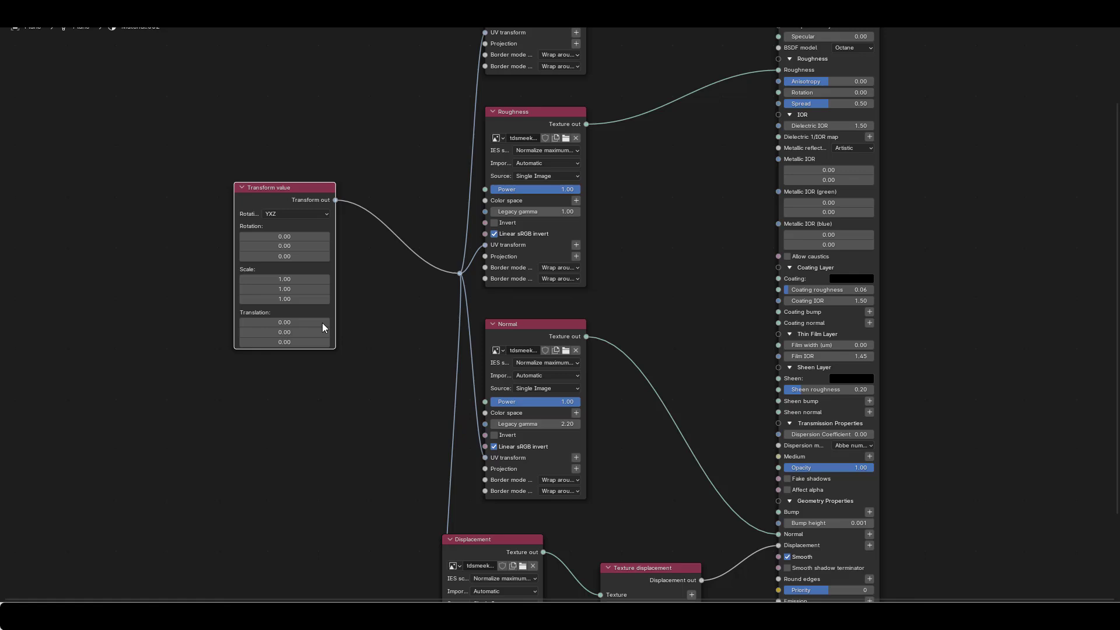
pyautogui.moveTo(410, 350)
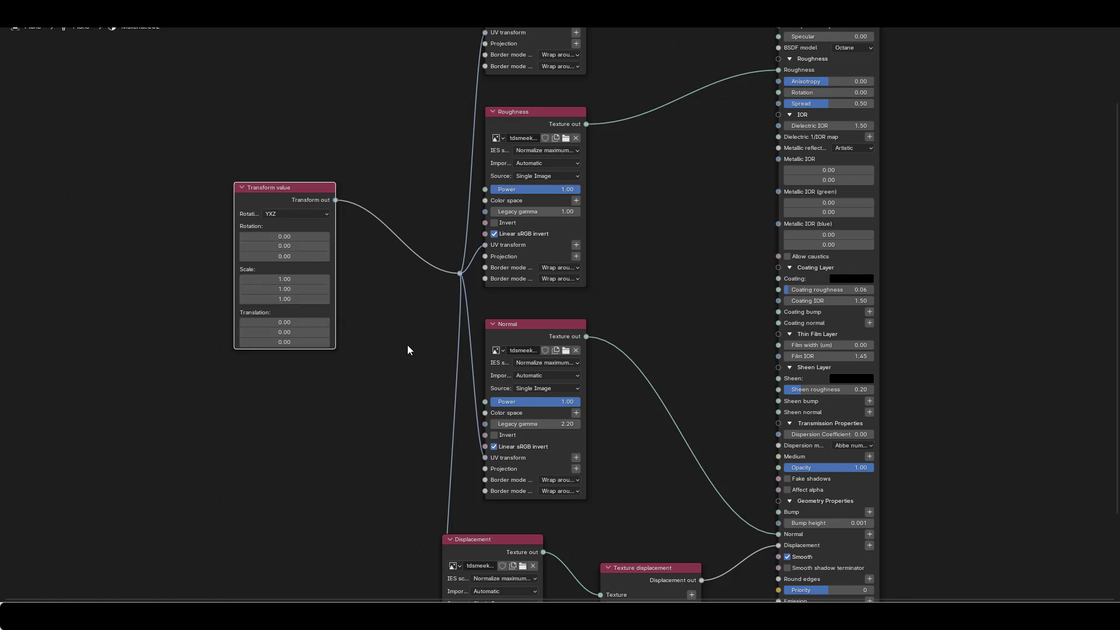
pyautogui.moveTo(924, 373)
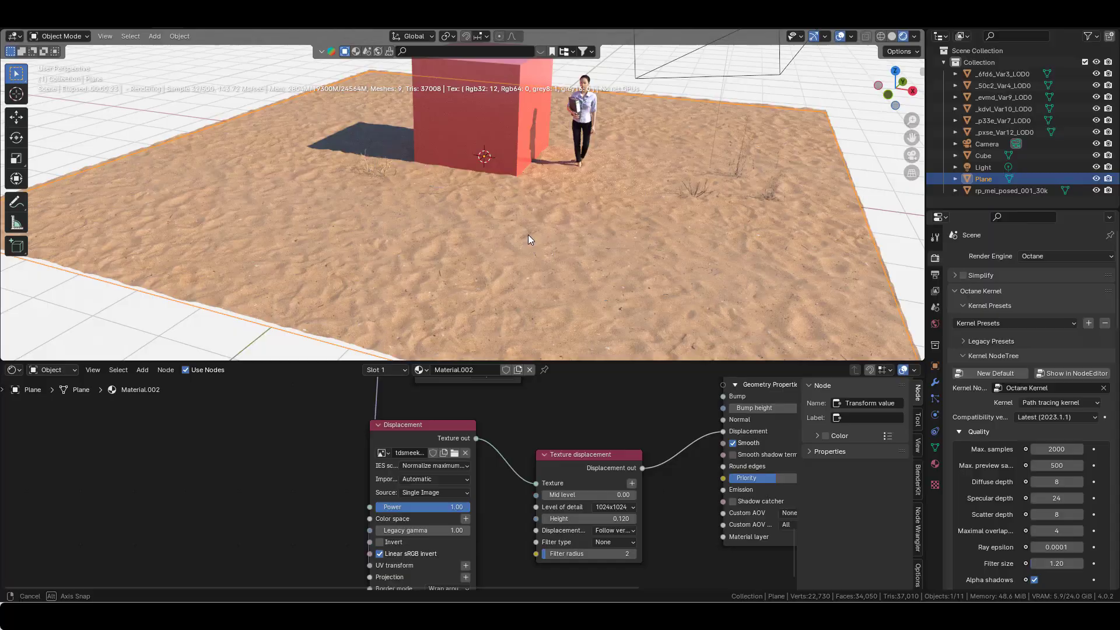
pyautogui.moveTo(500, 214); pyautogui.dragTo(464, 200)
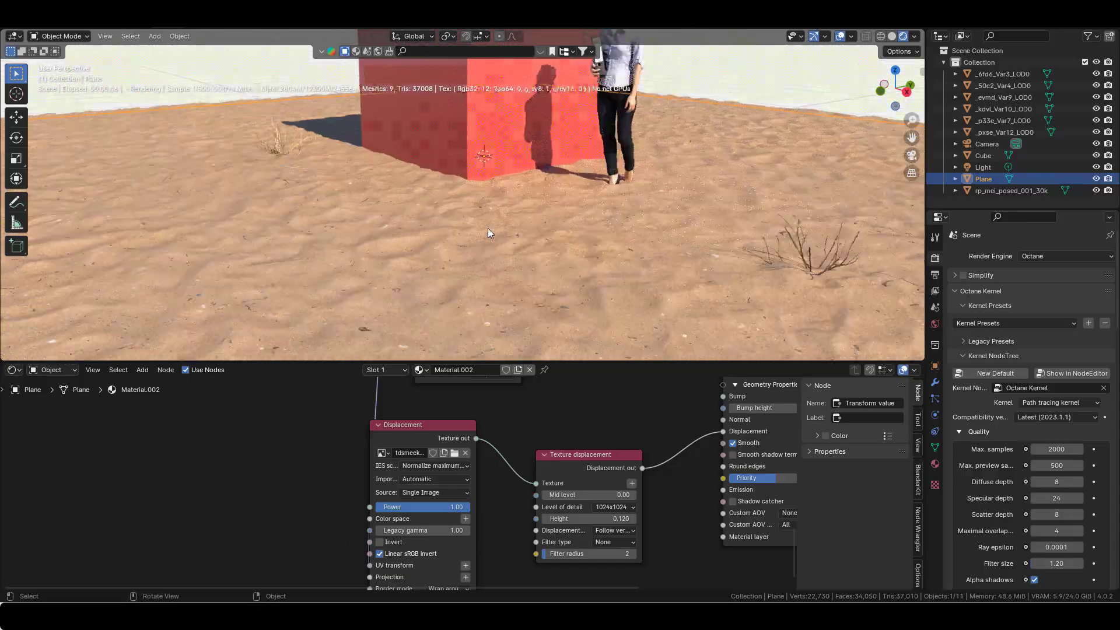
pyautogui.click(983, 155)
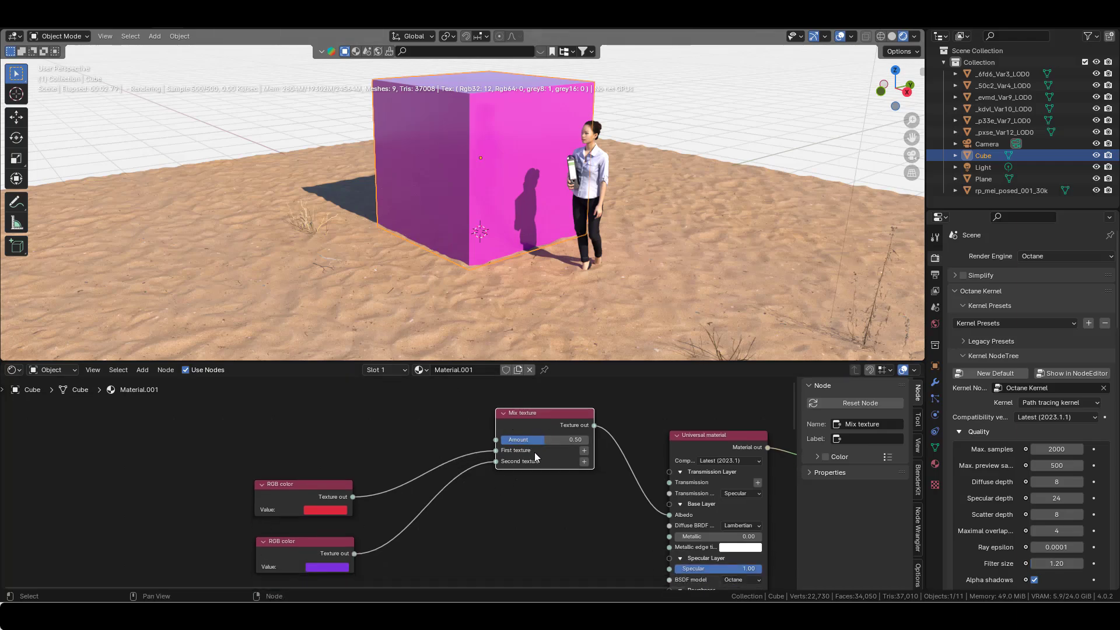
pyautogui.moveTo(548, 447)
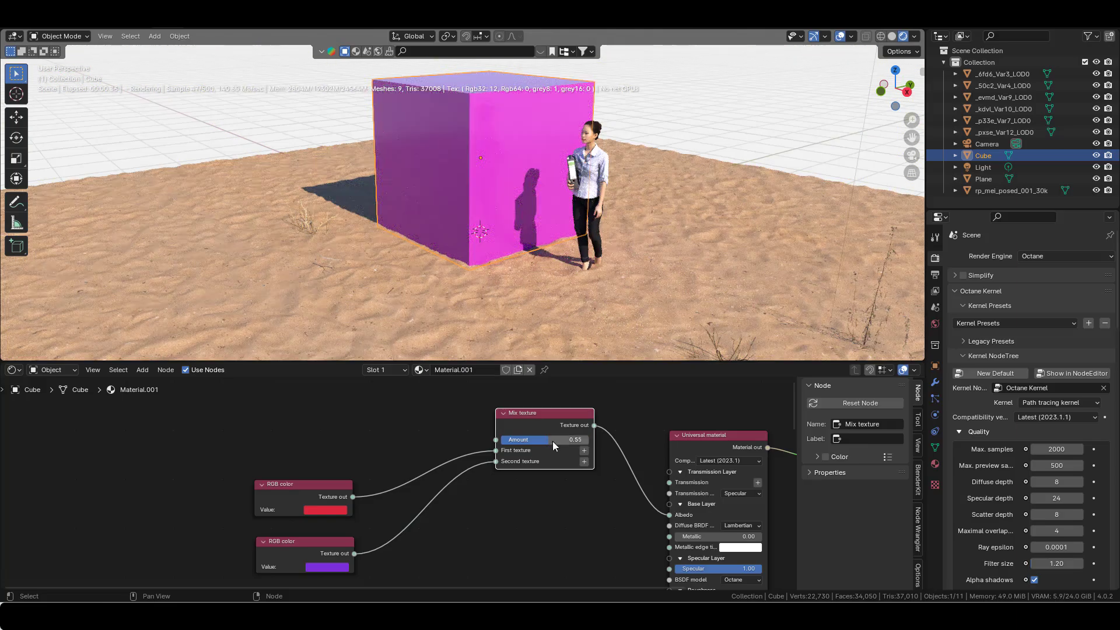
pyautogui.moveTo(328, 570)
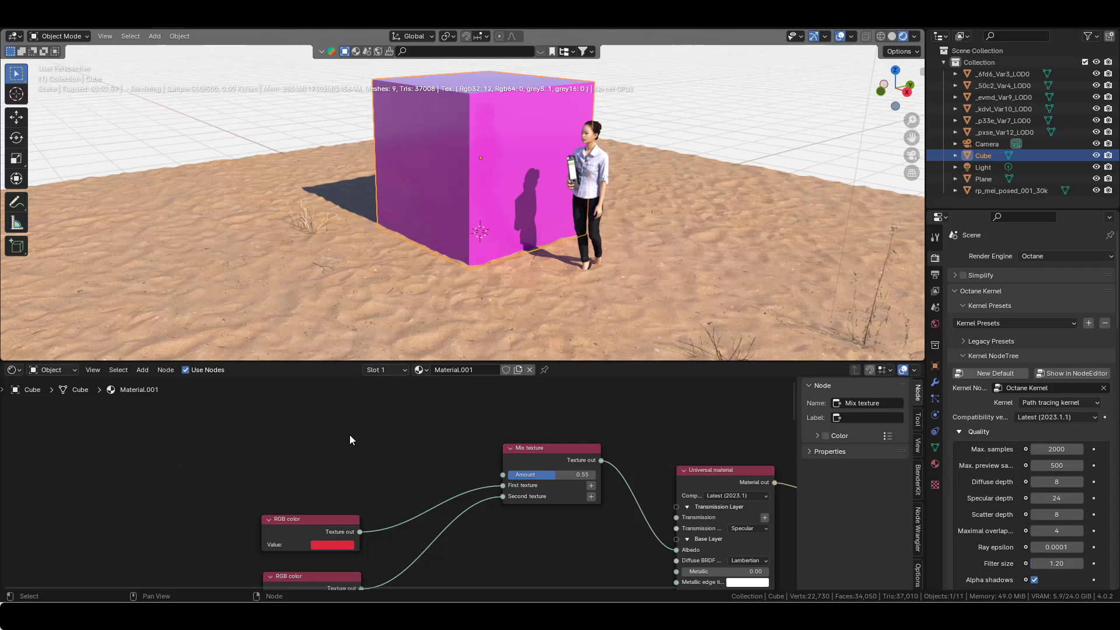
# Search 'noise' and add a Noise texture to the cube's material.
pyautogui.write('gr')
pyautogui.write('n')
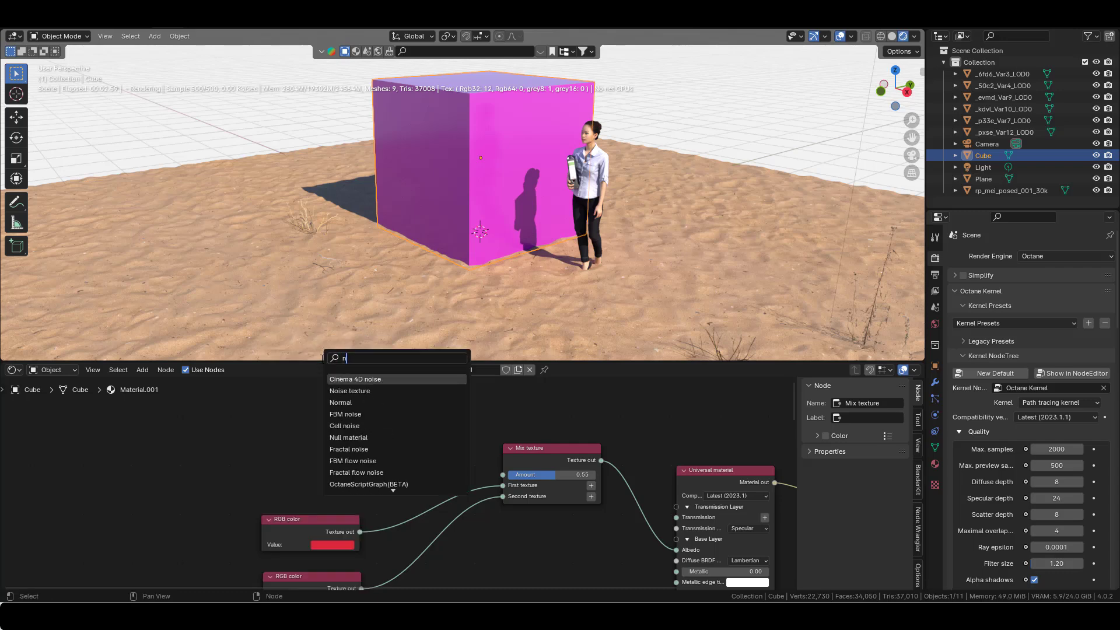
pyautogui.write('oise')
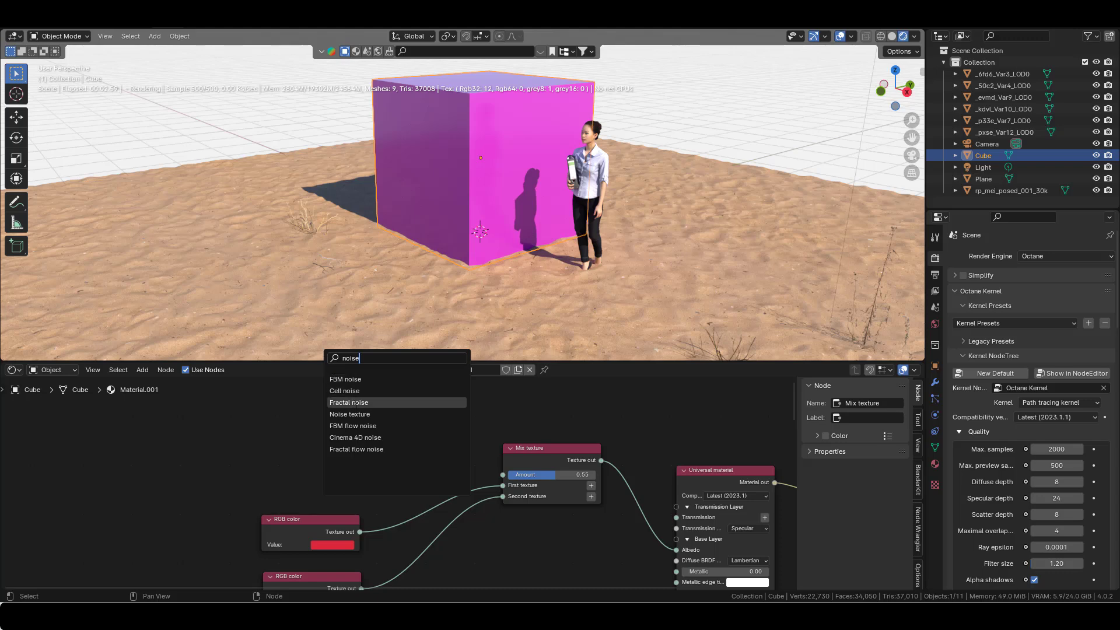
pyautogui.click(350, 402)
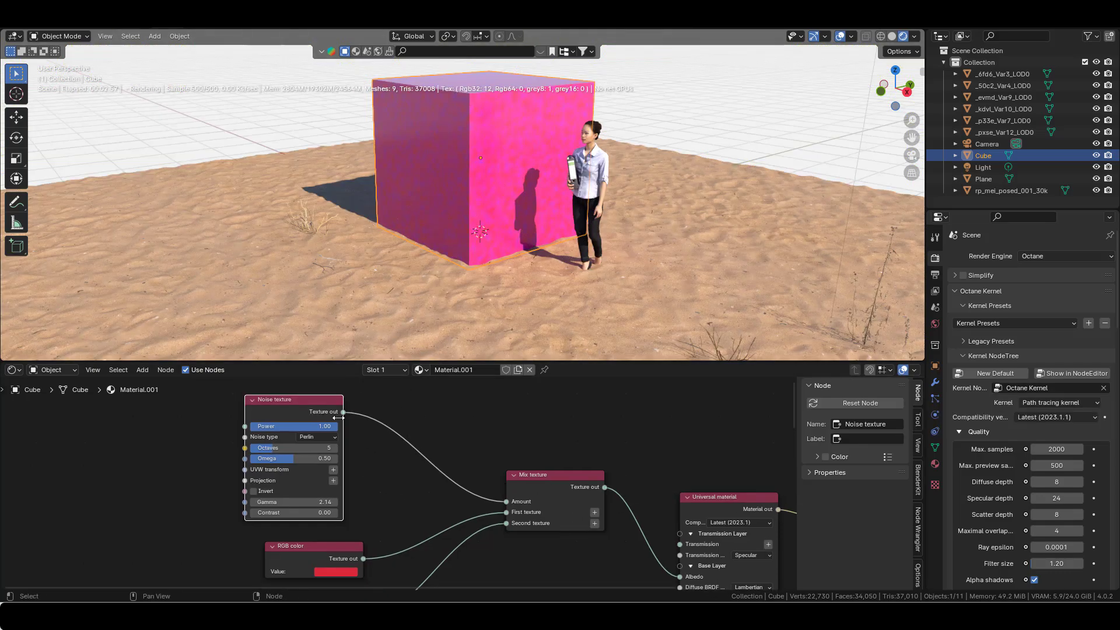
# Add a Gradient map node and wire it between the Noise texture and Mix Amount.
pyautogui.click(143, 369)
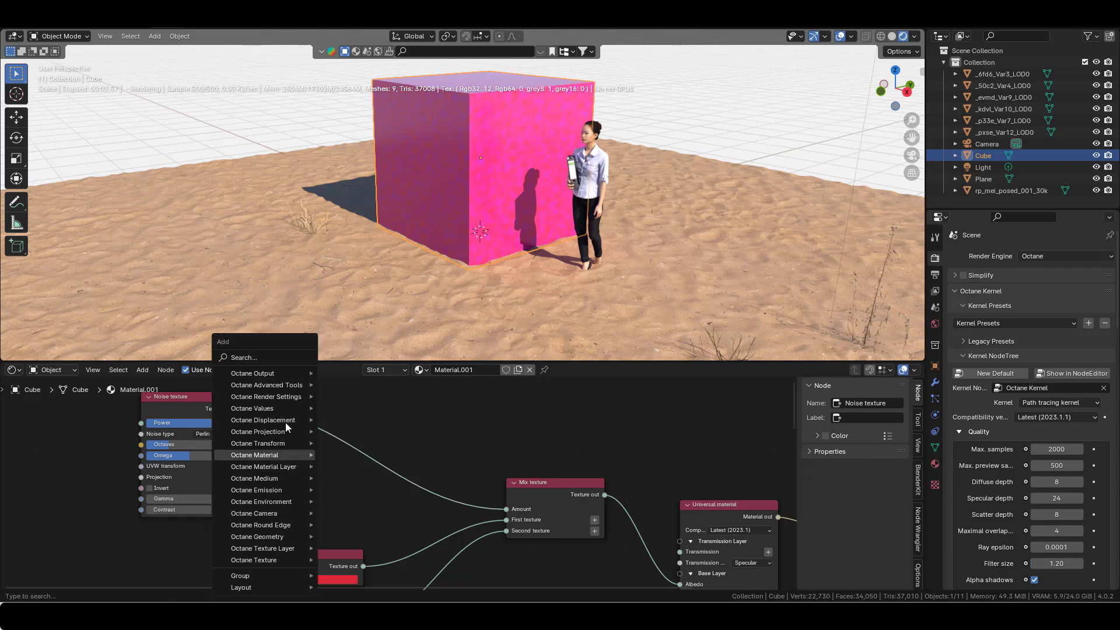
pyautogui.write('grad')
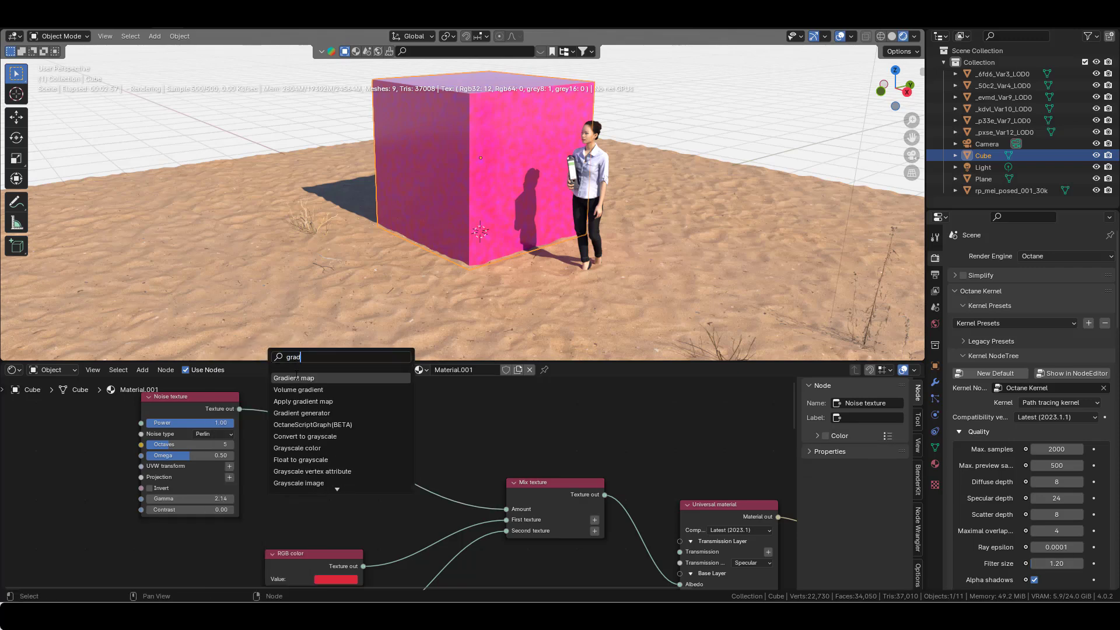
pyautogui.click(293, 378)
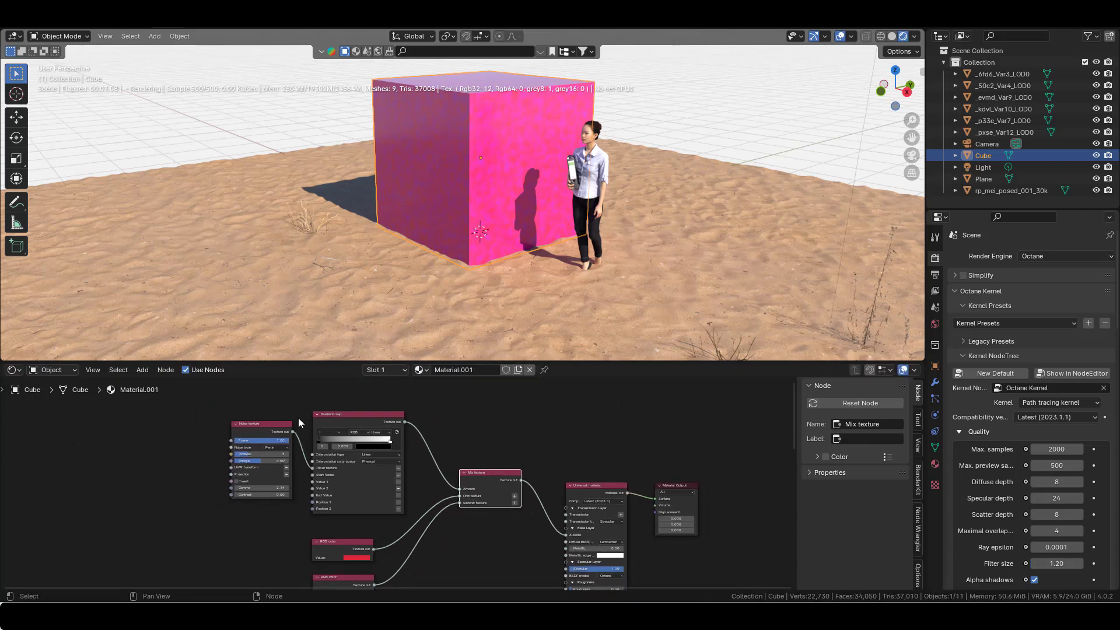
pyautogui.click(329, 414)
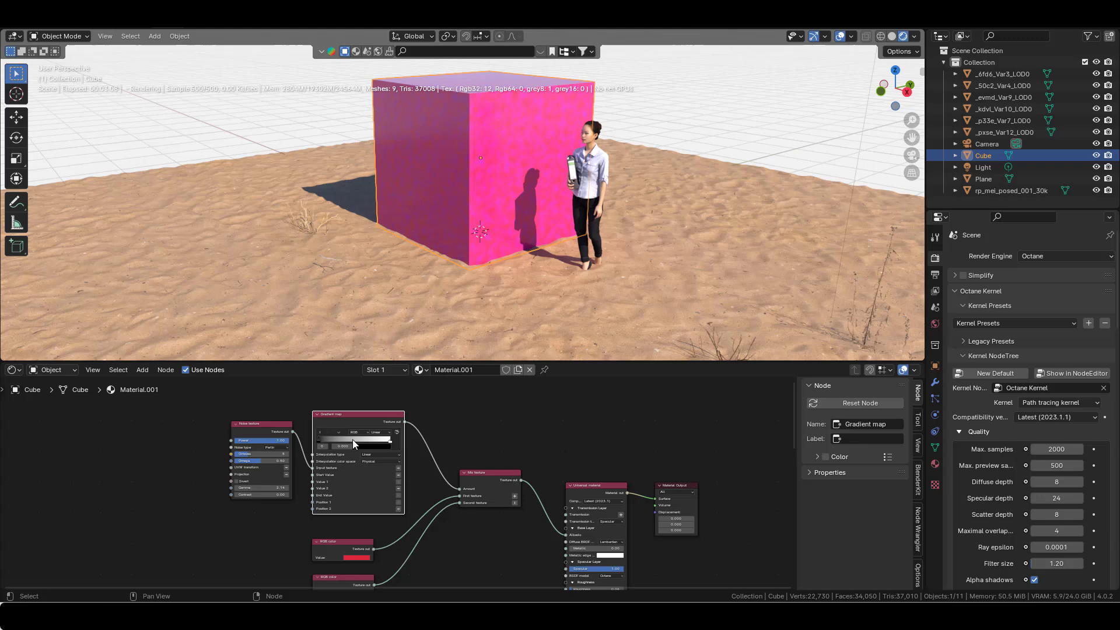
pyautogui.click(489, 472)
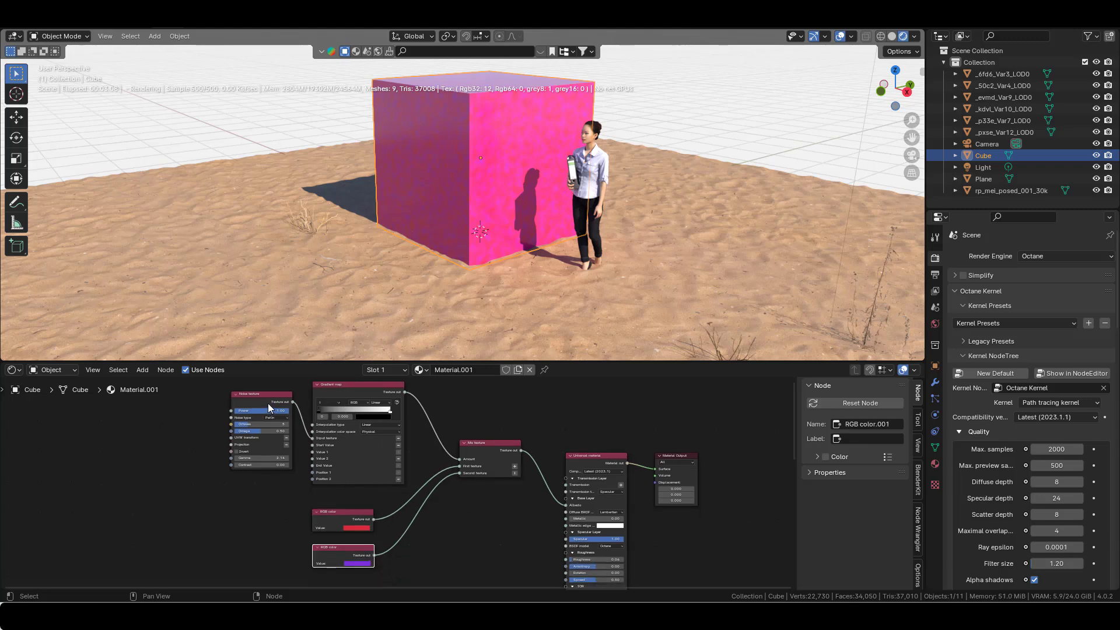
pyautogui.click(357, 386)
pyautogui.write('.5')
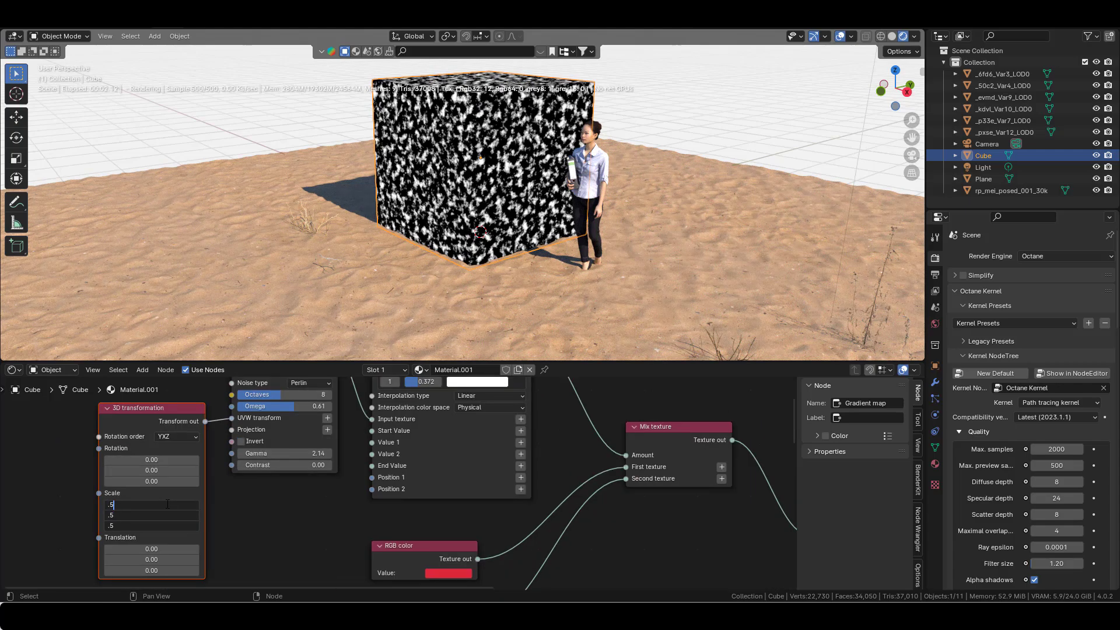
# Set the 3D transformation scale to 200 to enlarge the noise pattern.
pyautogui.write('200')
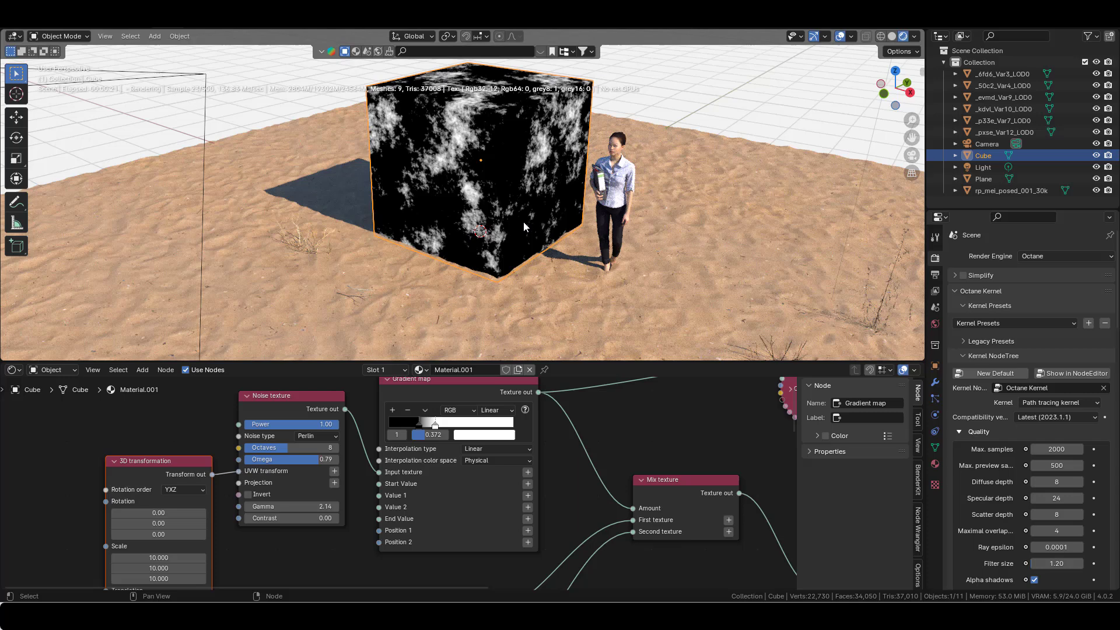
pyautogui.scroll(-3)
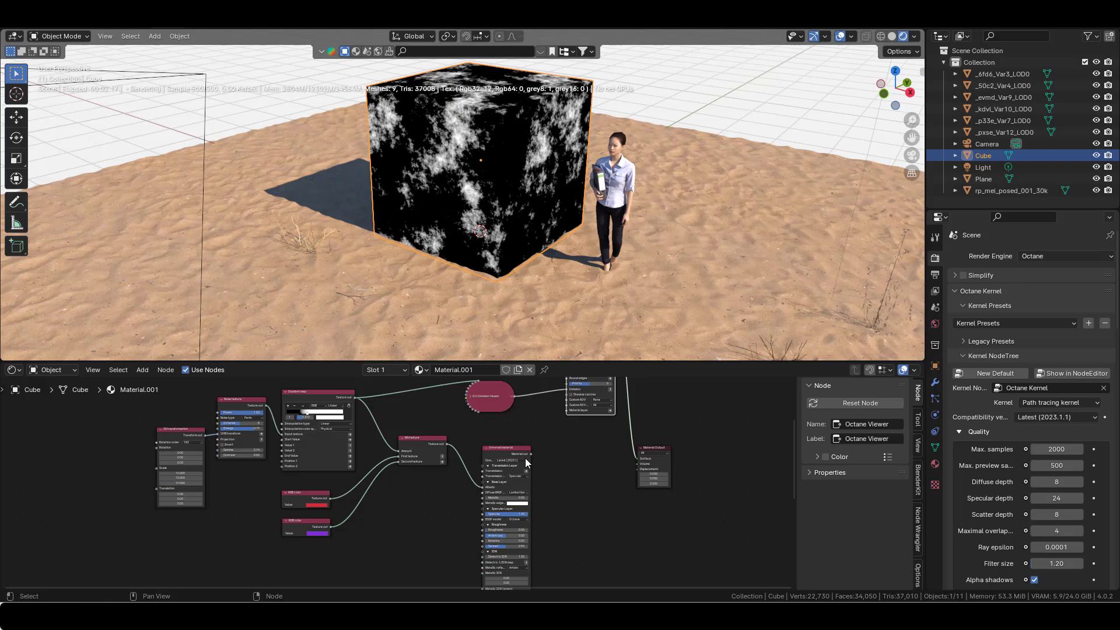
# Preview the final Universal material, then the Gradient map mask, on the cube.
pyautogui.click(507, 448)
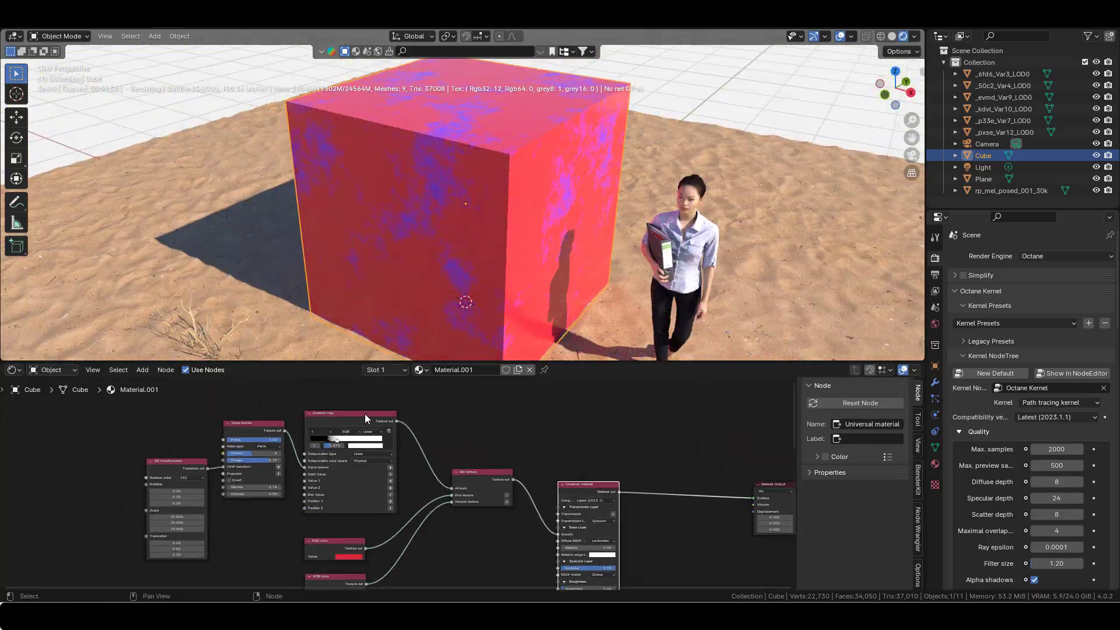
pyautogui.click(350, 413)
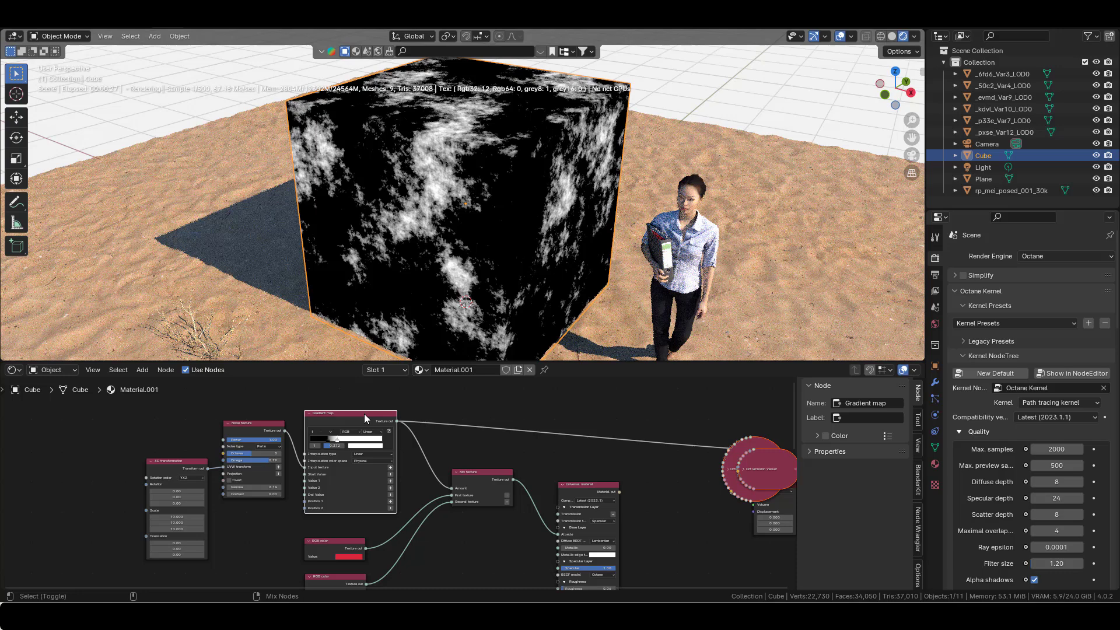
pyautogui.click(583, 484)
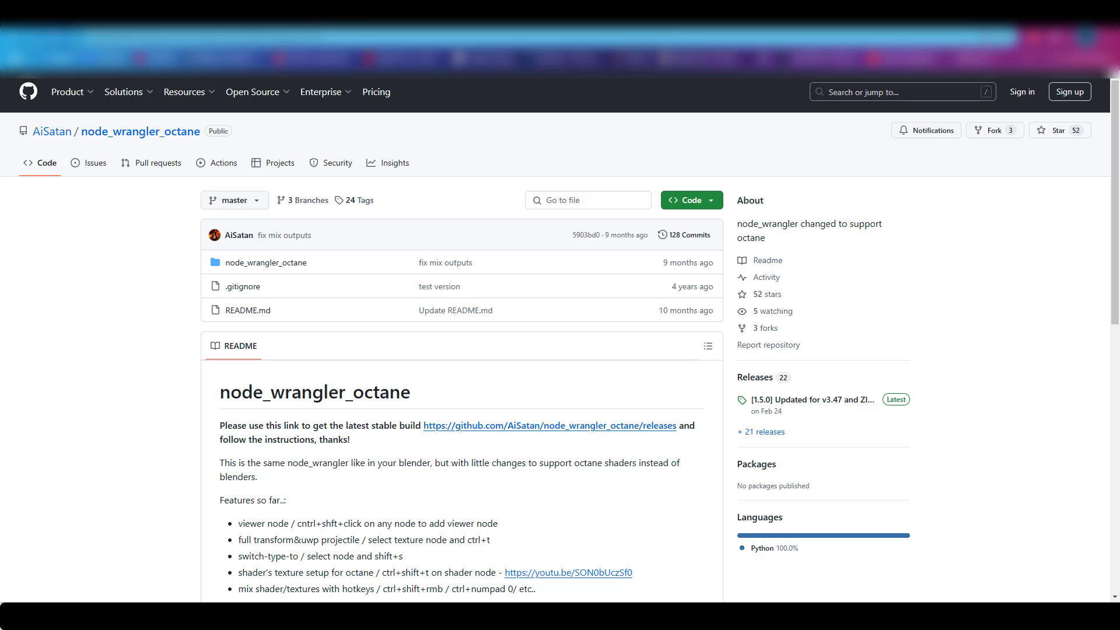
pyautogui.moveTo(109, 166)
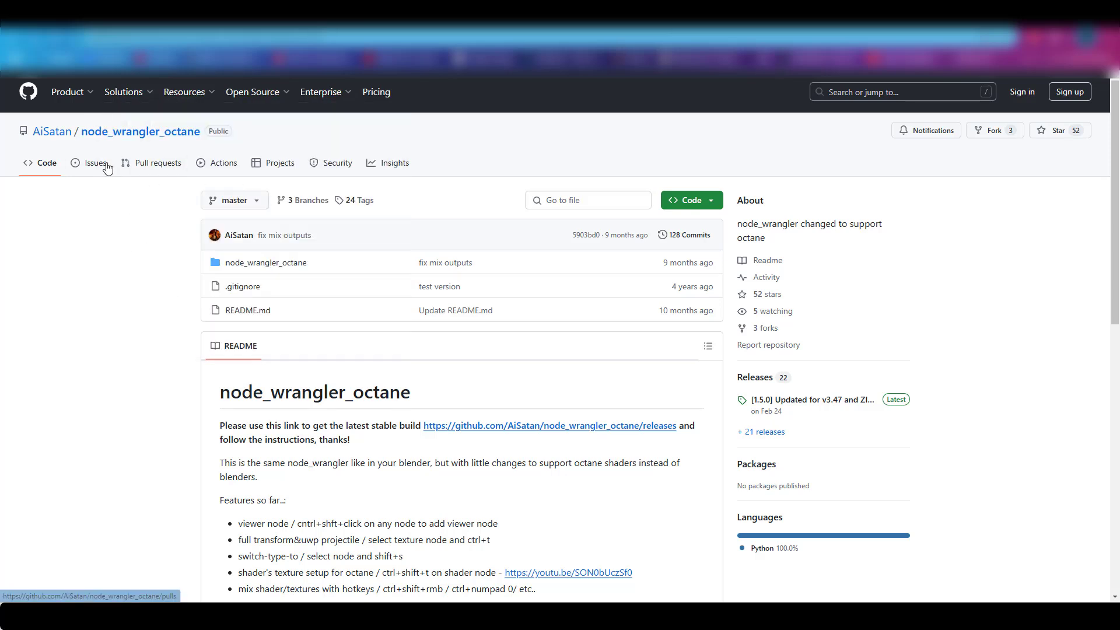
pyautogui.moveTo(805, 226)
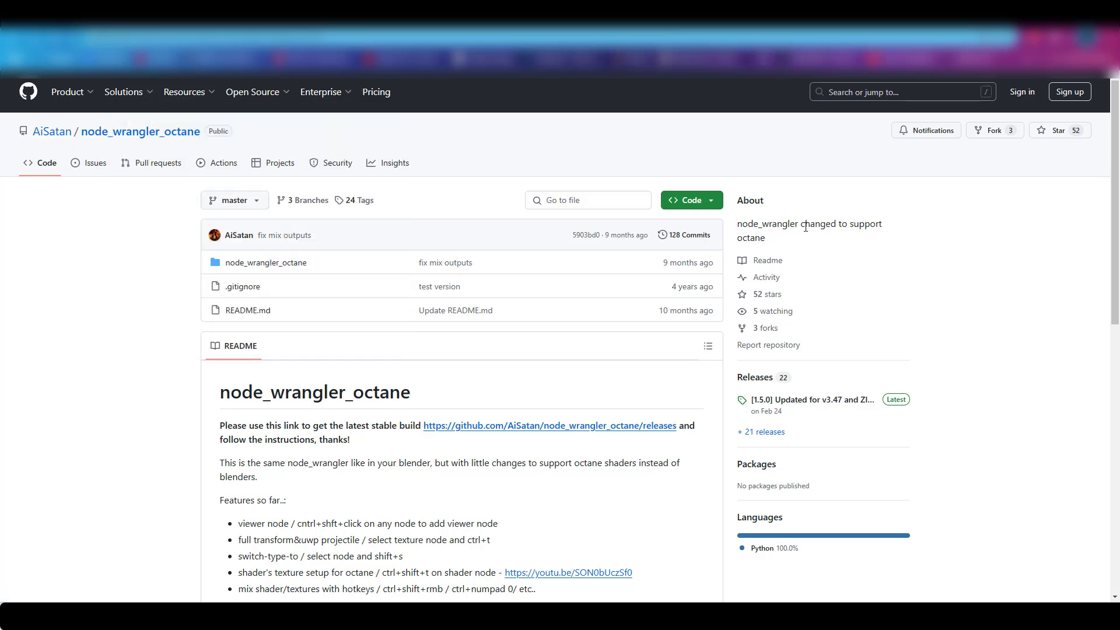
pyautogui.moveTo(729, 268)
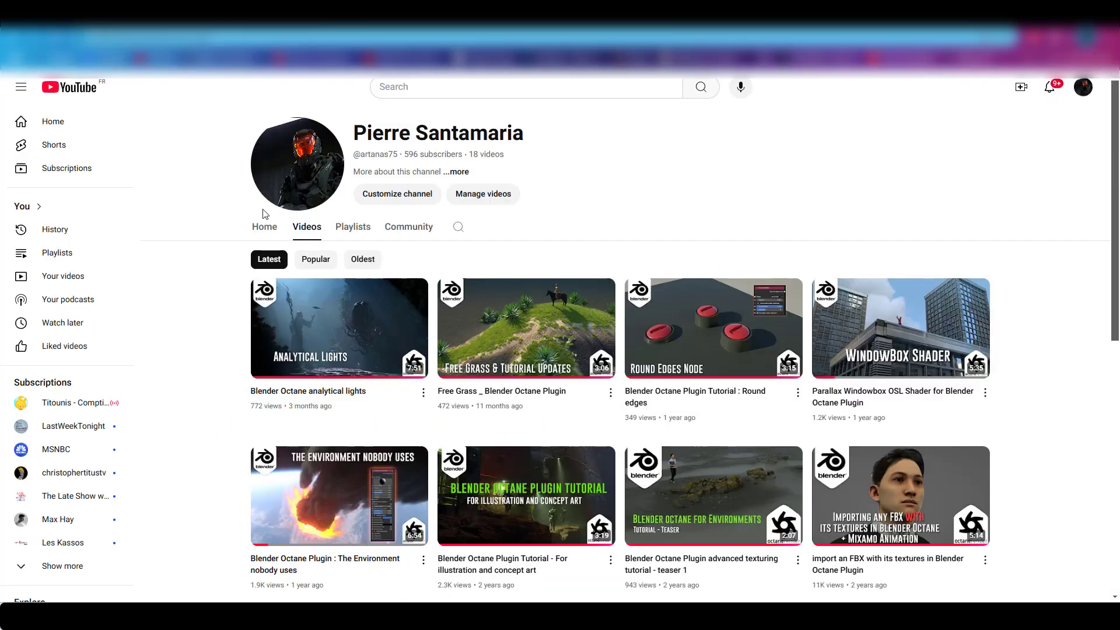
pyautogui.moveTo(924, 439)
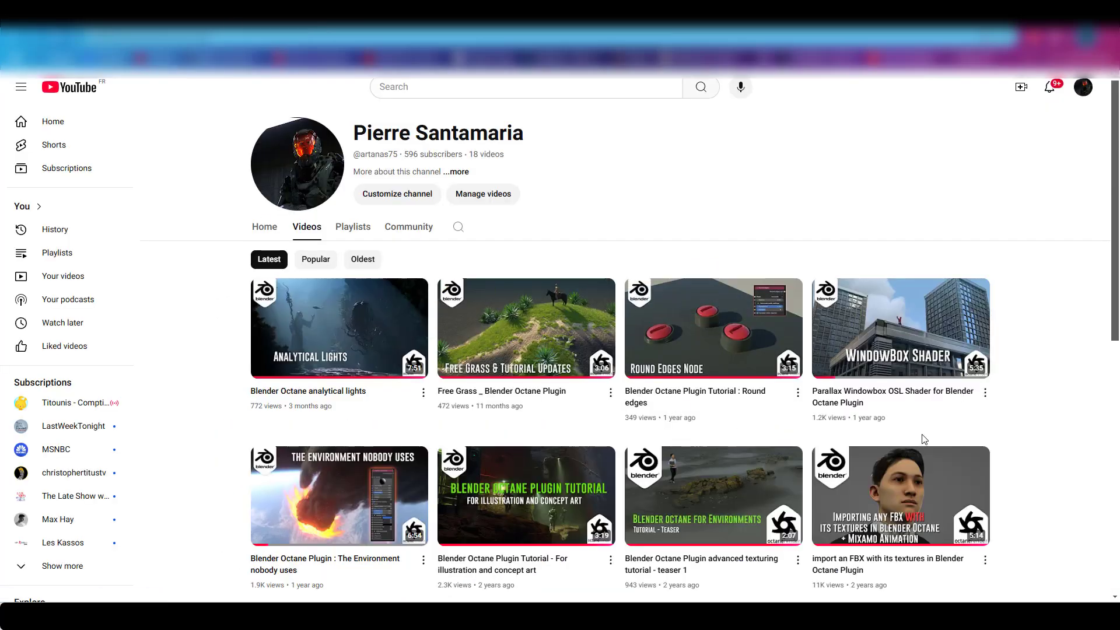
# Scroll through the channel's list of Blender Octane plugin tutorials.
pyautogui.scroll(-3)
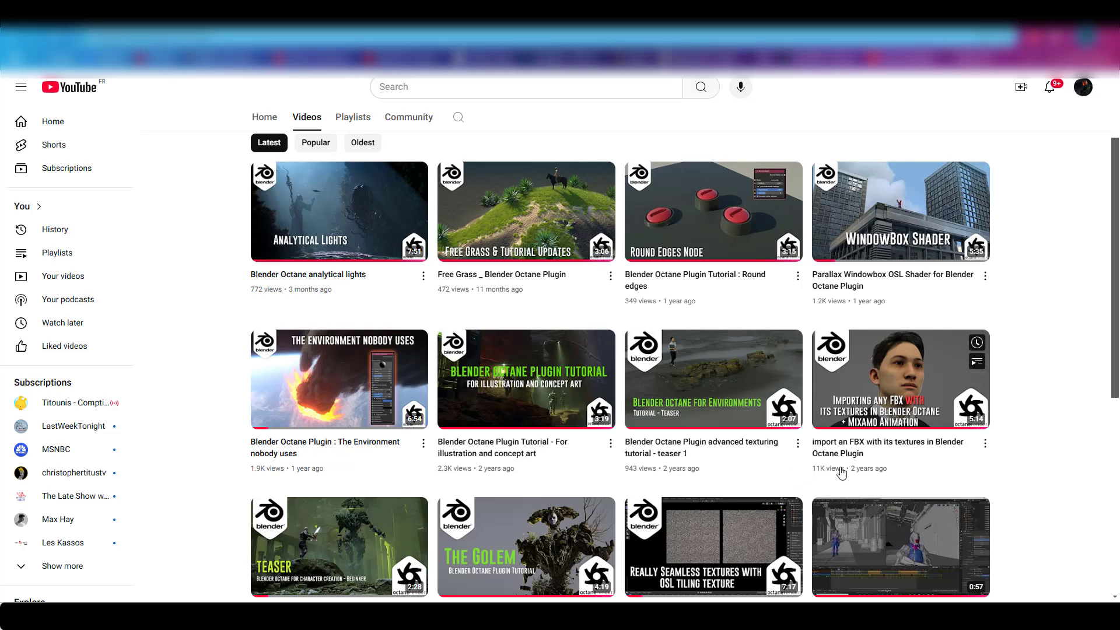
pyautogui.scroll(3)
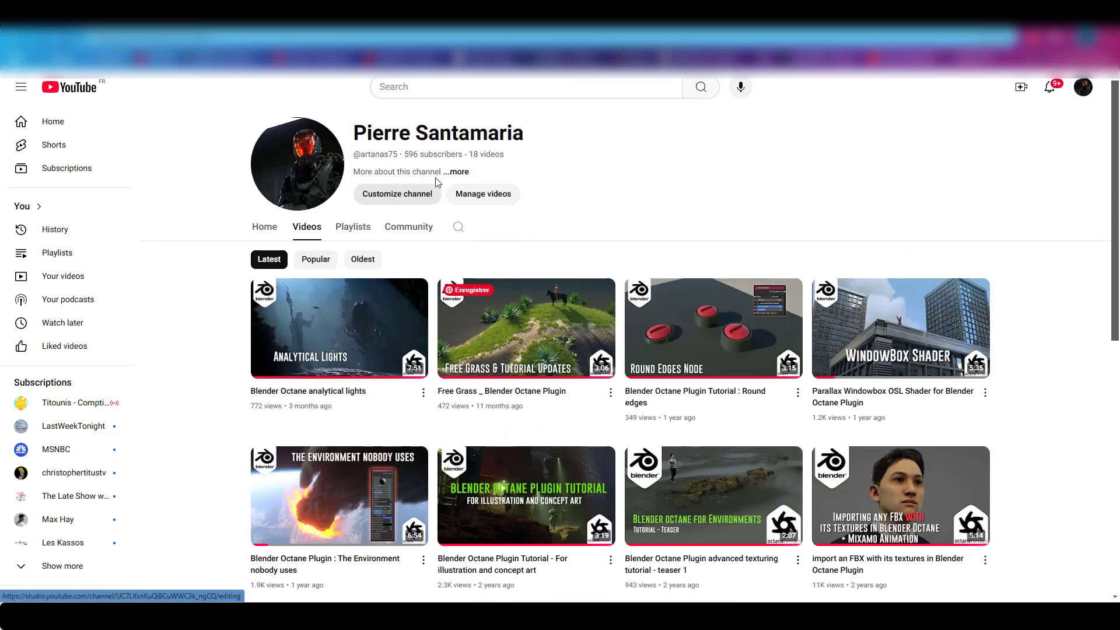
pyautogui.moveTo(709, 222)
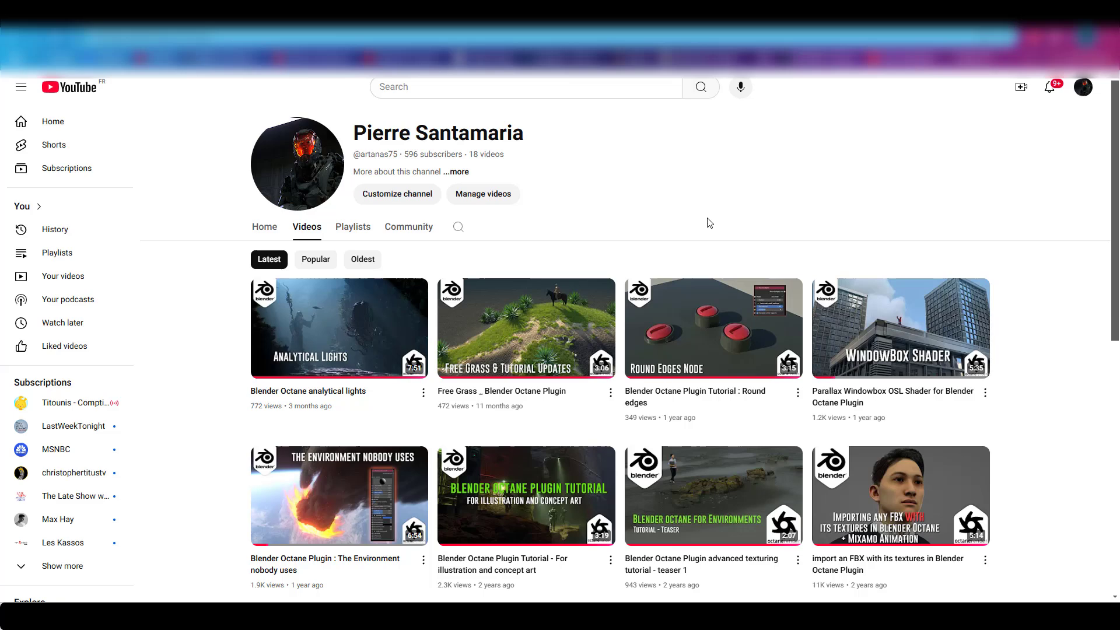
pyautogui.moveTo(429, 123)
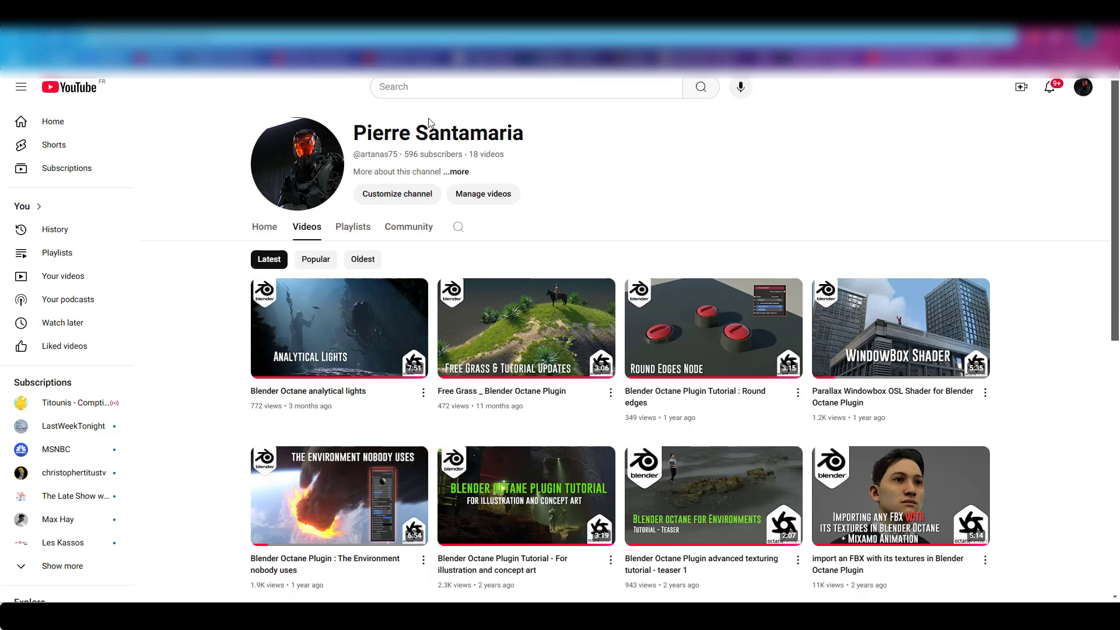
pyautogui.moveTo(223, 303)
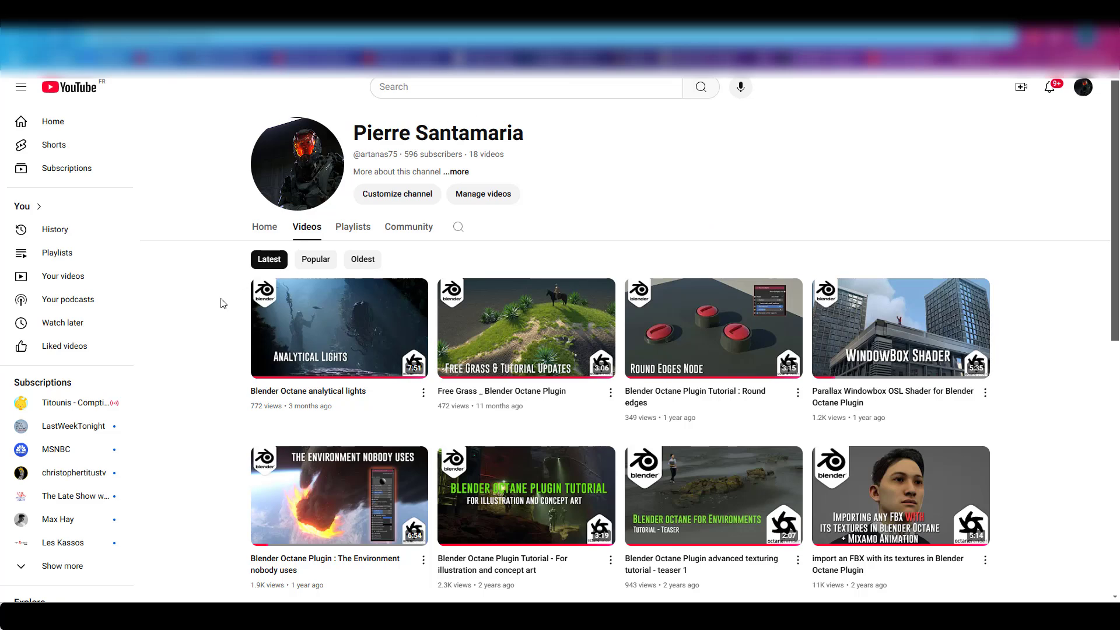
pyautogui.moveTo(1002, 211)
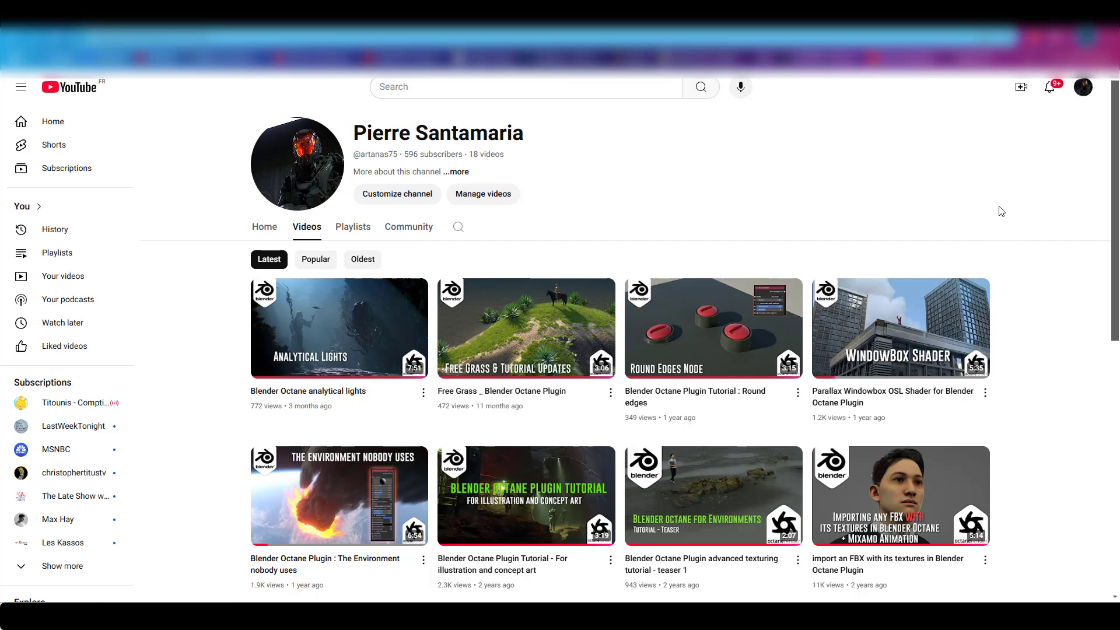